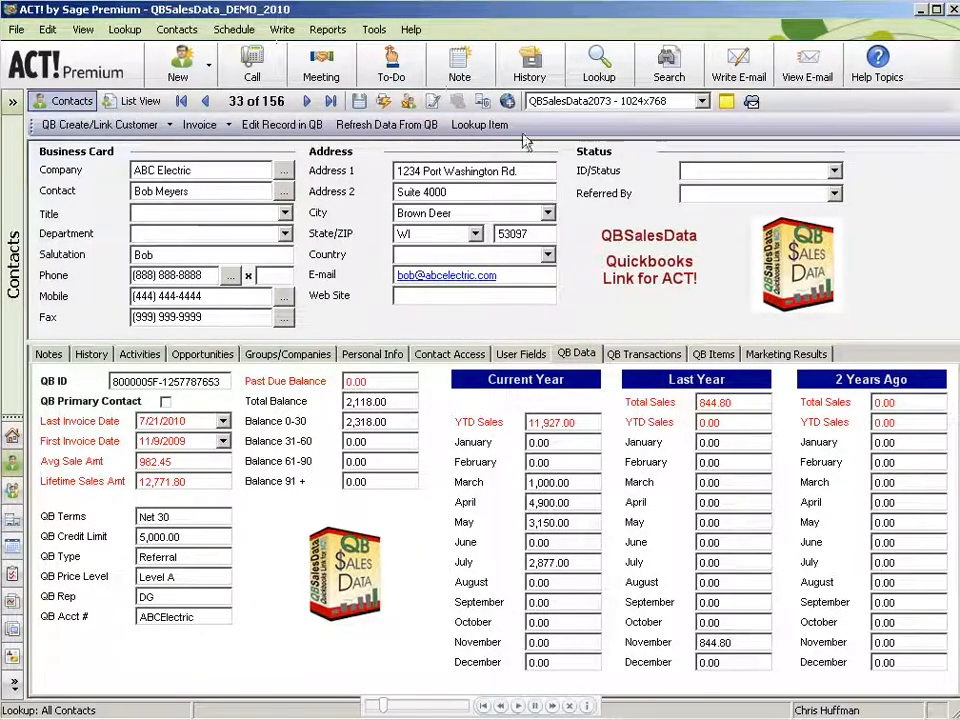
Show ABC Electric's QB Transactions list of invoices, payments and estimates.
left_click(644, 352)
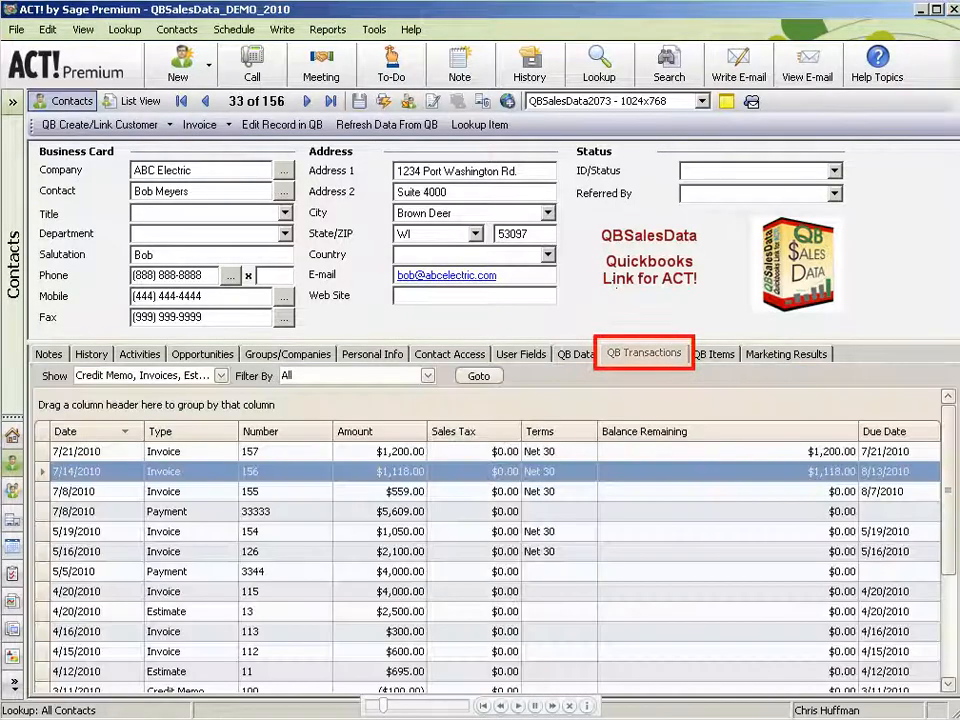
left_click(644, 352)
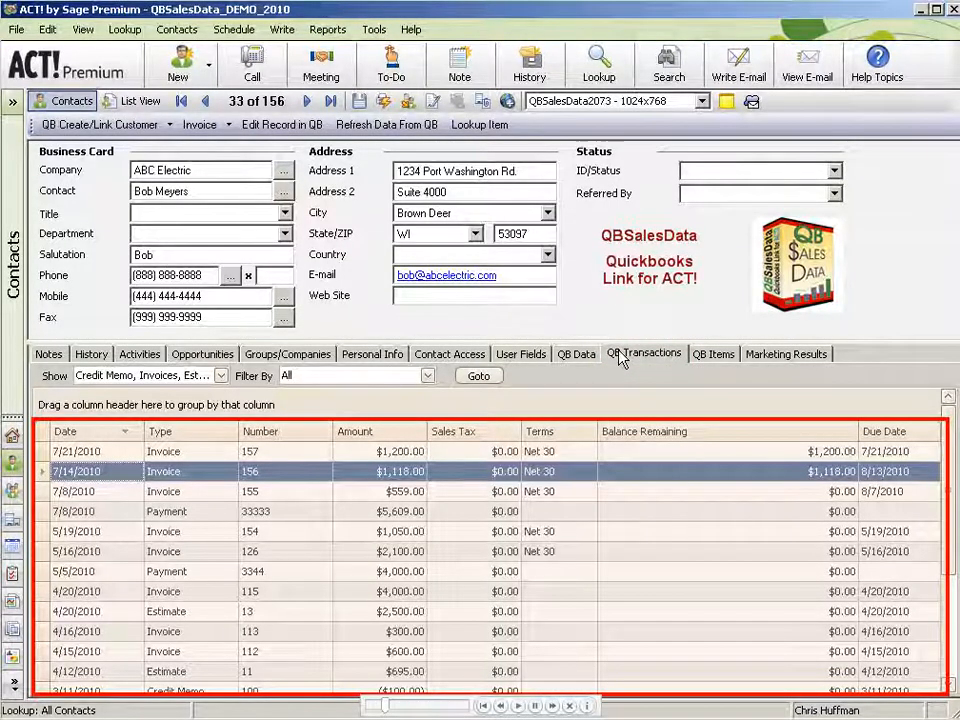
mouse_move(556, 408)
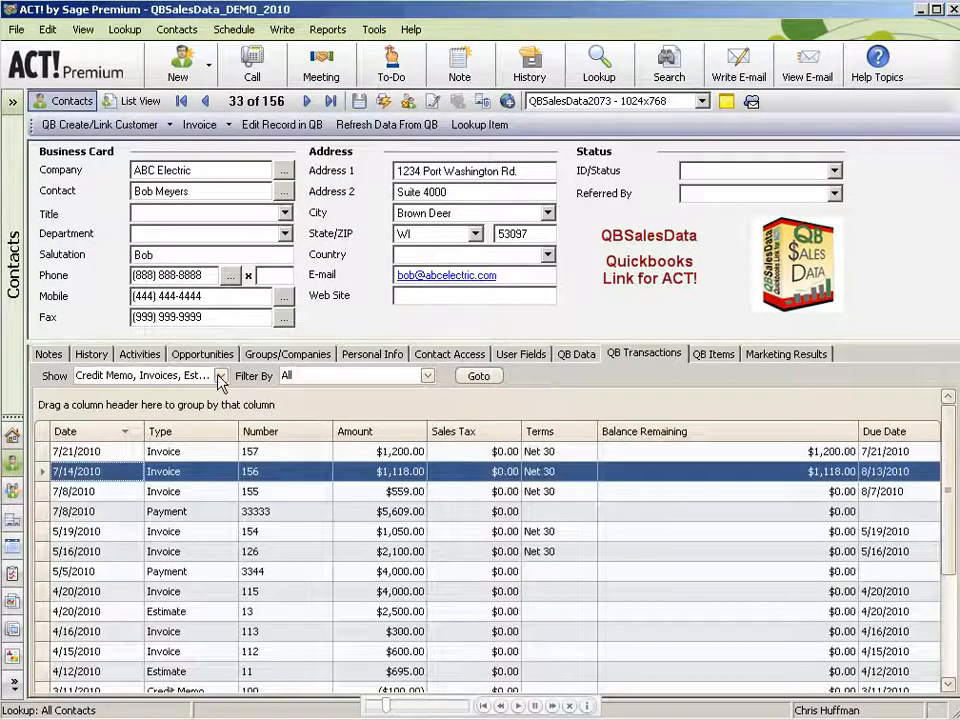
Check the Show and Filter By choices, then view invoice 156's detail from the grid.
left_click(220, 376)
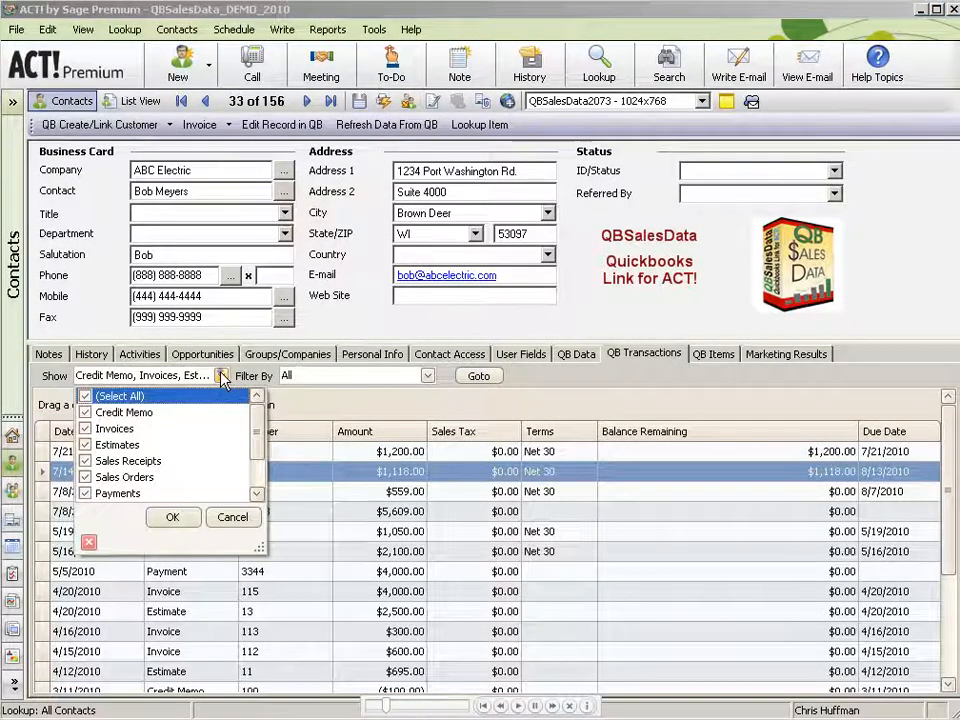
left_click(428, 376)
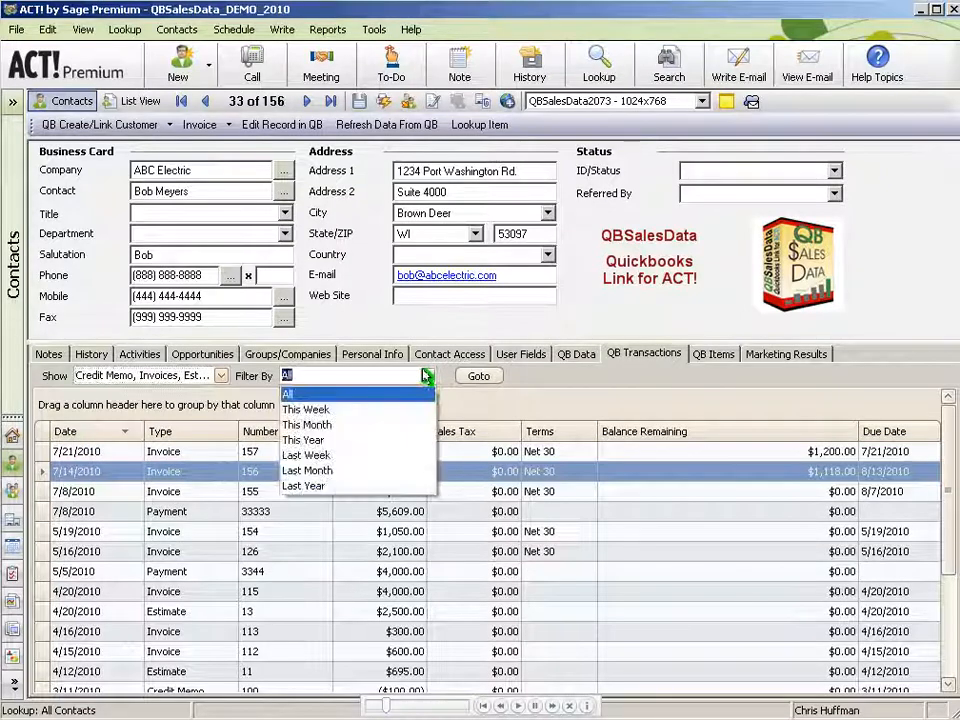
left_click(288, 392)
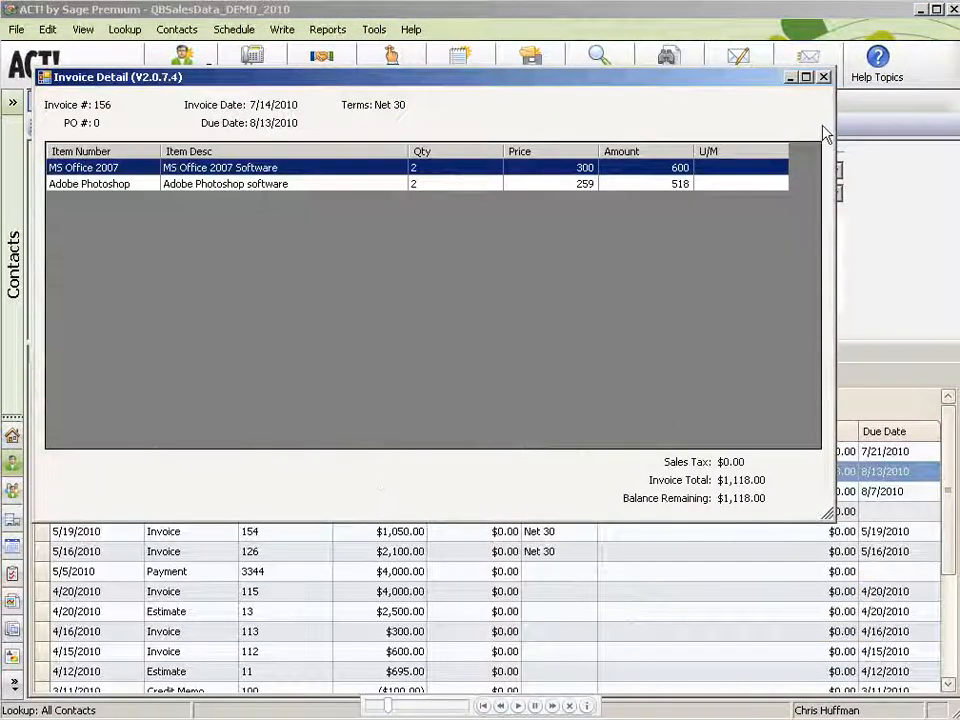
Close the Invoice Detail window, returning to ABC Electric's transaction list.
left_click(824, 76)
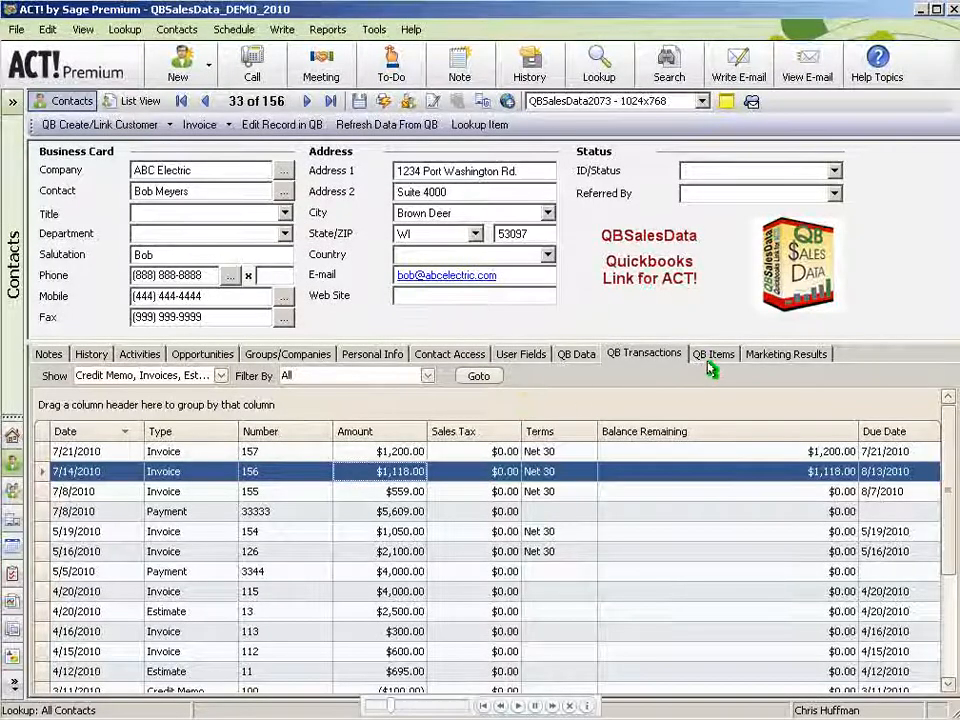
Show QB Items grouped by Item Num with the Adobe Photoshop group expanded.
left_click(712, 352)
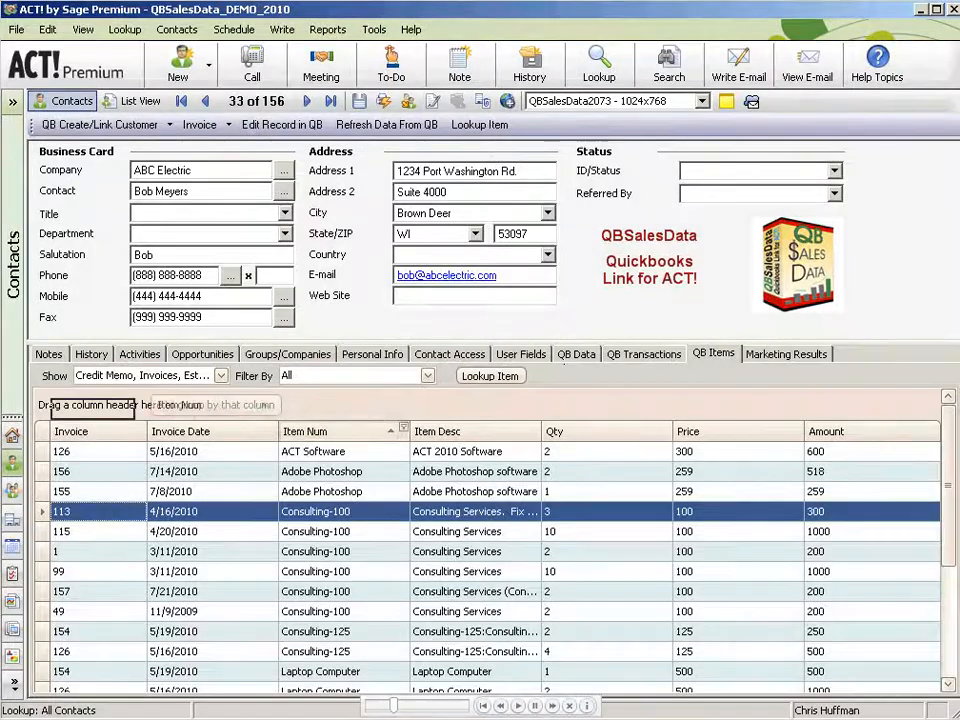
left_click(78, 408)
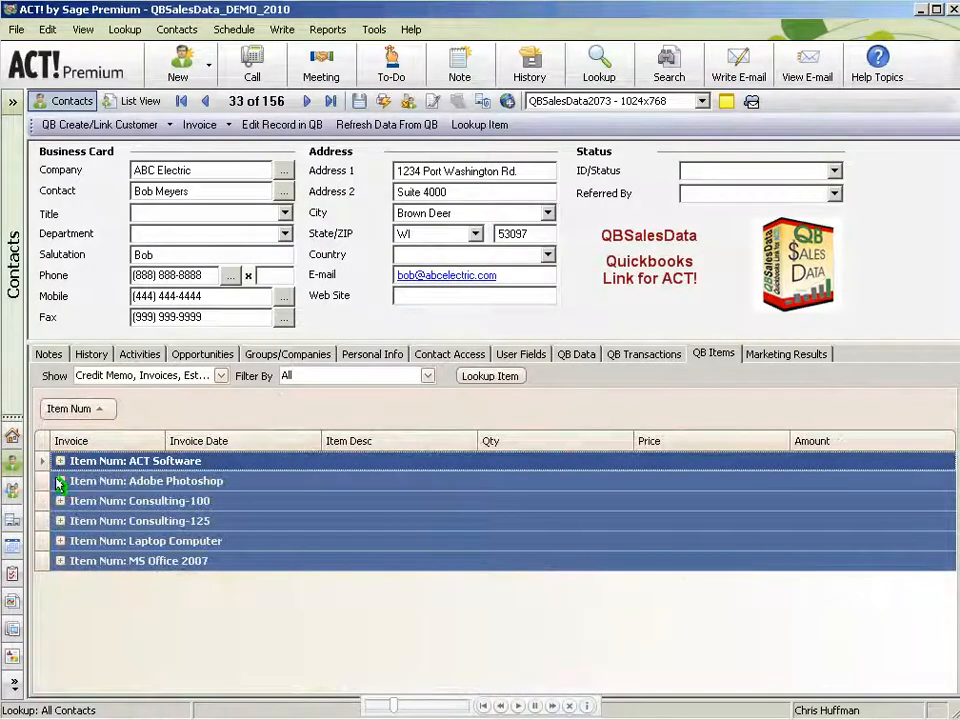
left_click(60, 480)
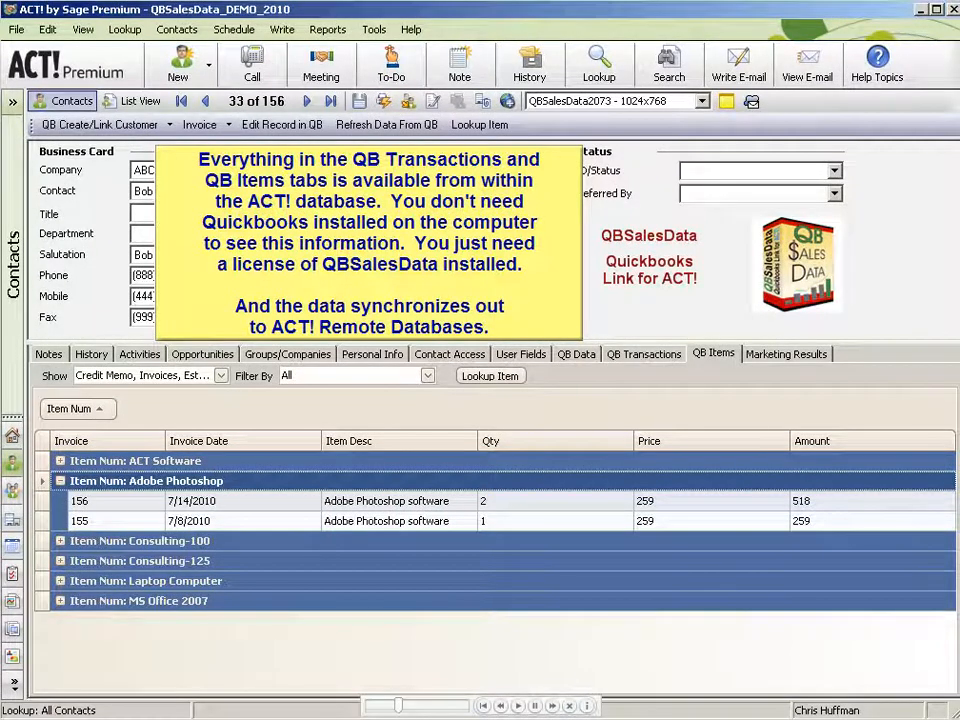
Show ABC Electric's QB Data summary with balances and year-to-date sales.
left_click(576, 352)
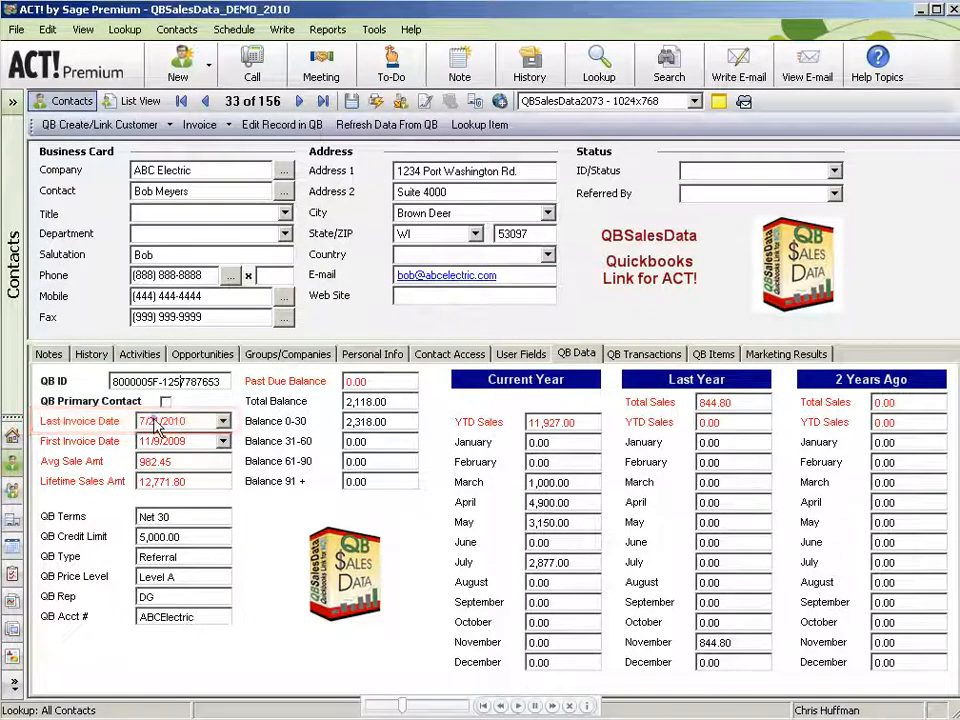
Look up contacts with Last Invoice Date older than 365 days and list the matches.
right_click(160, 420)
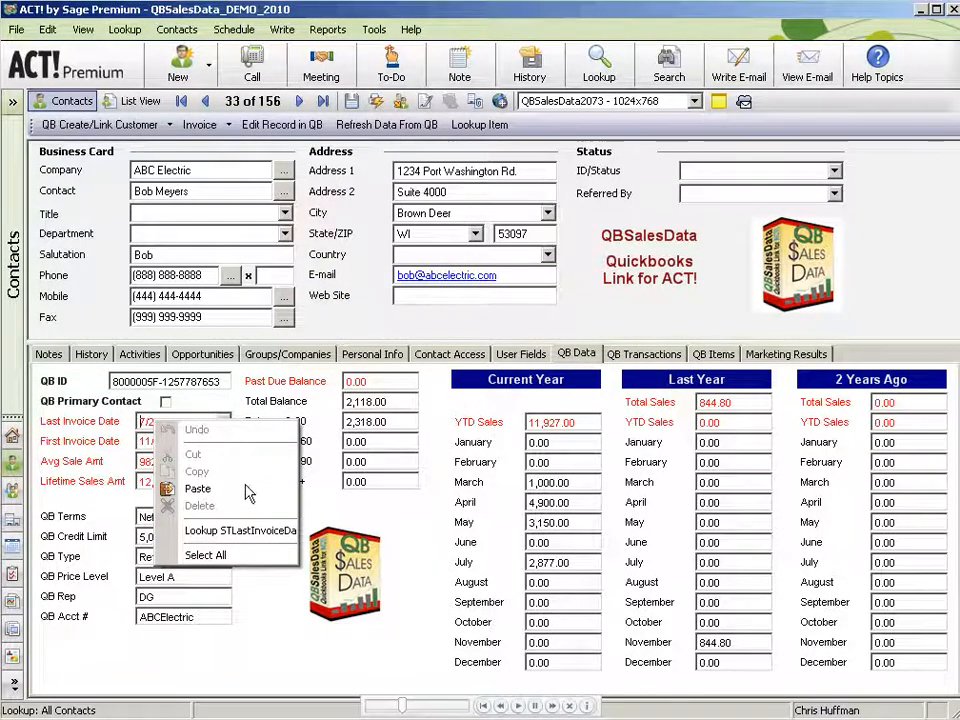
left_click(240, 530)
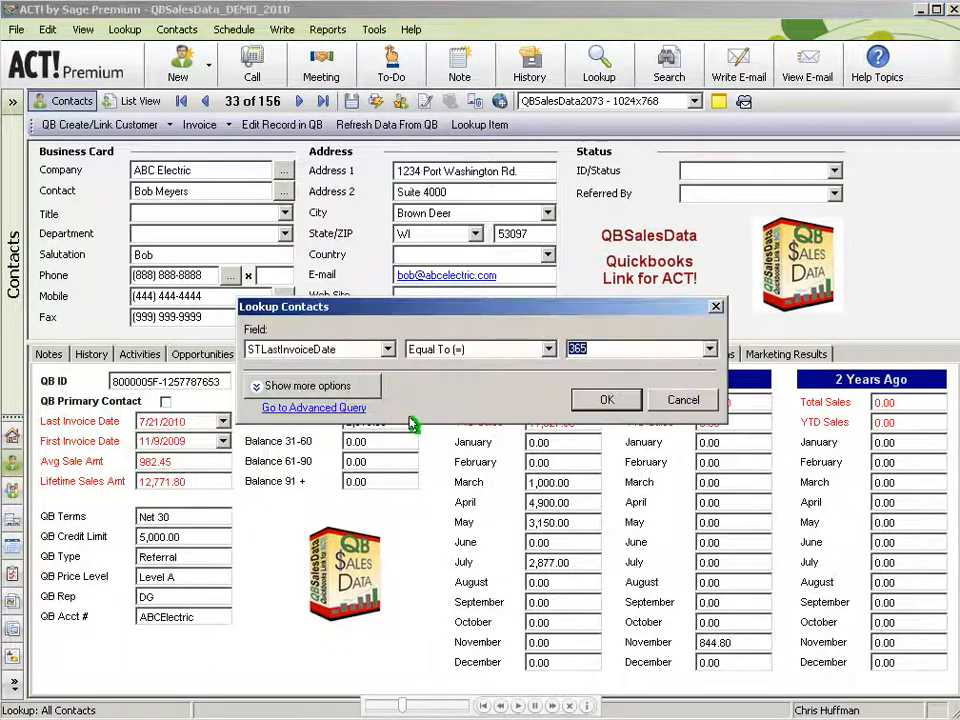
left_click(548, 348)
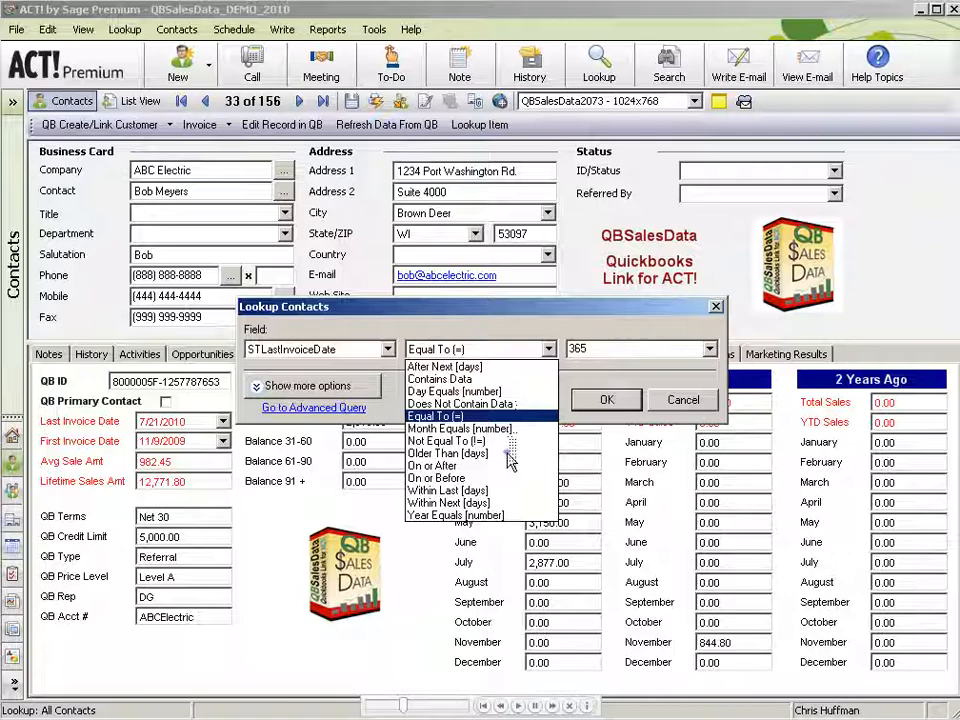
left_click(444, 452)
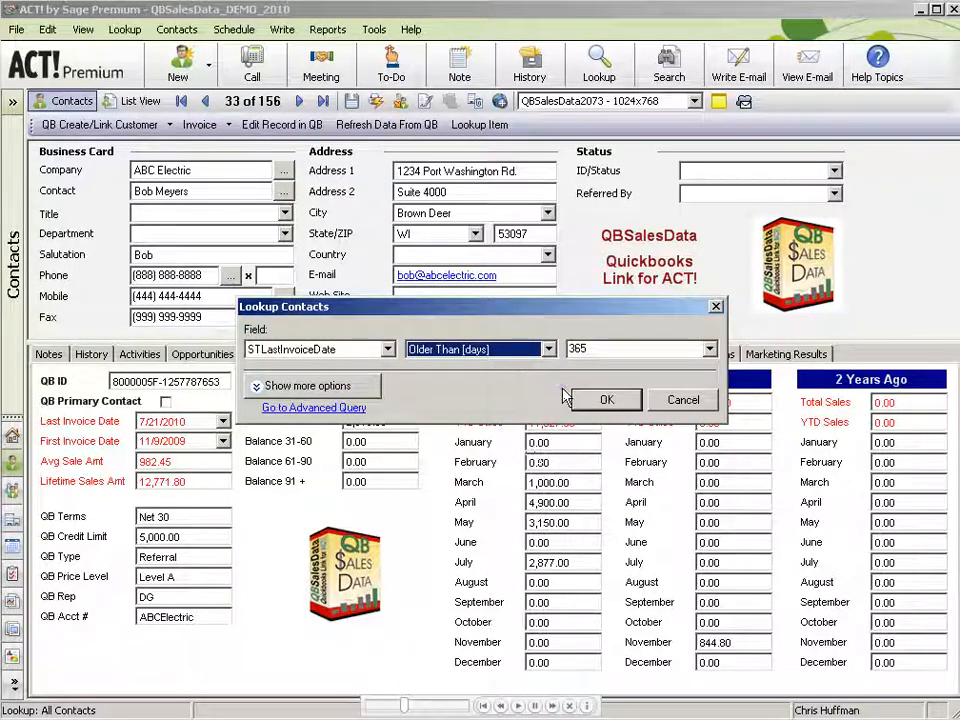
left_click(606, 400)
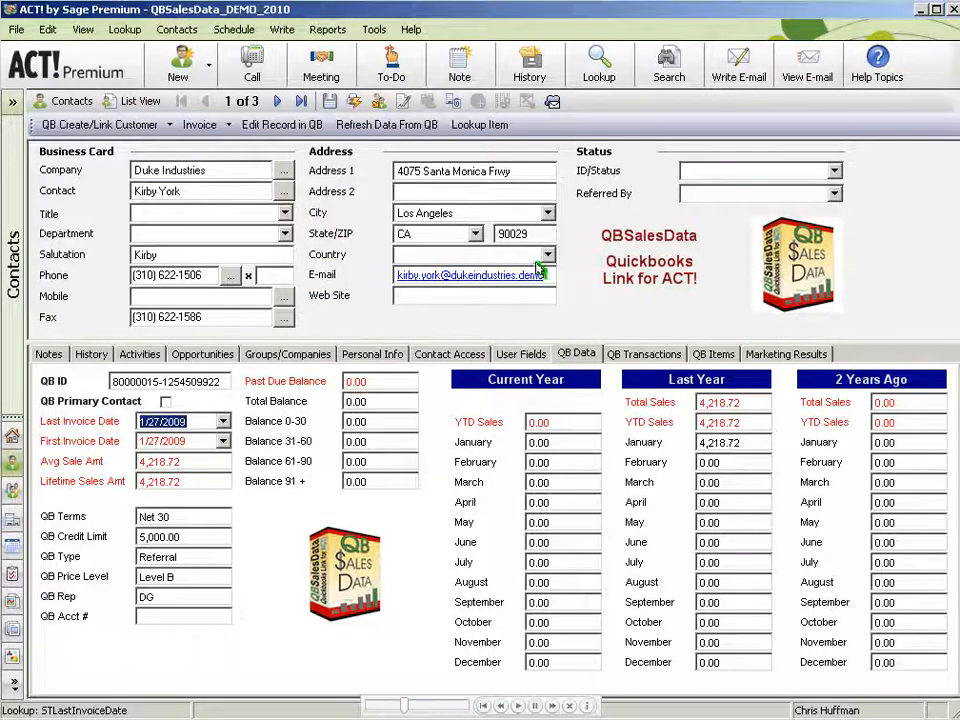
left_click(140, 100)
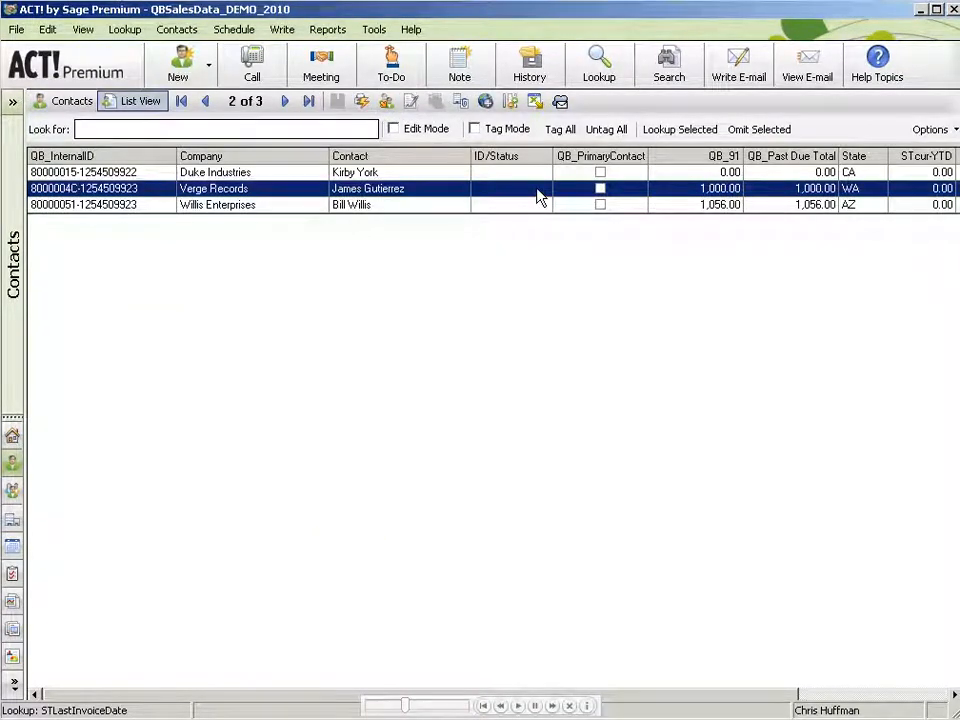
mouse_move(436, 210)
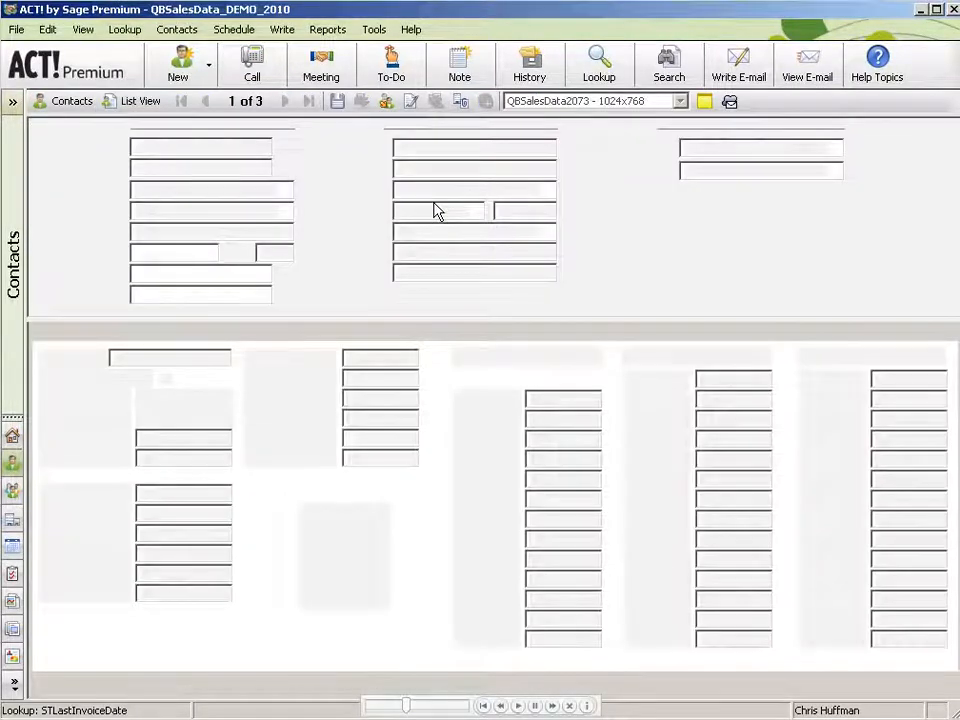
mouse_move(668, 430)
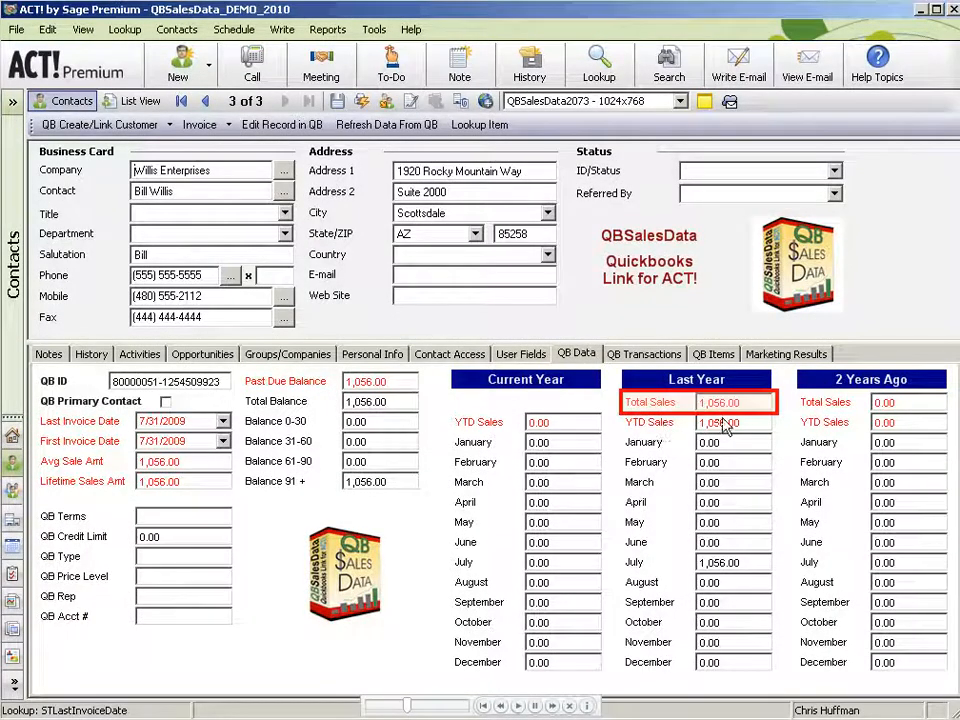
Look up contacts with last year's Total Sales greater than 500 and list the matches.
right_click(730, 402)
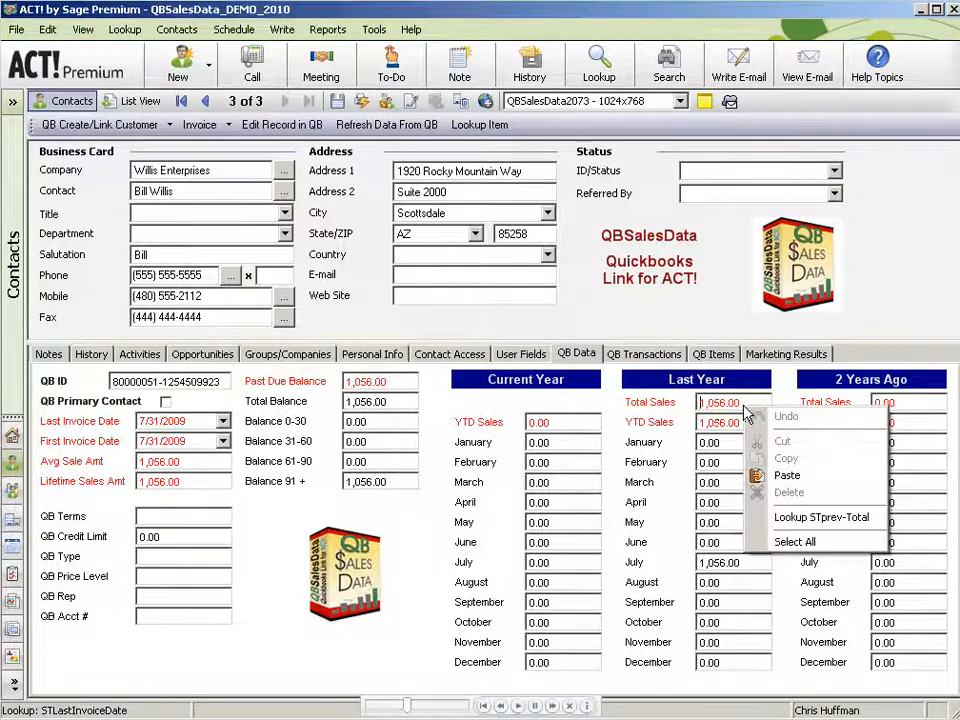
mouse_move(780, 504)
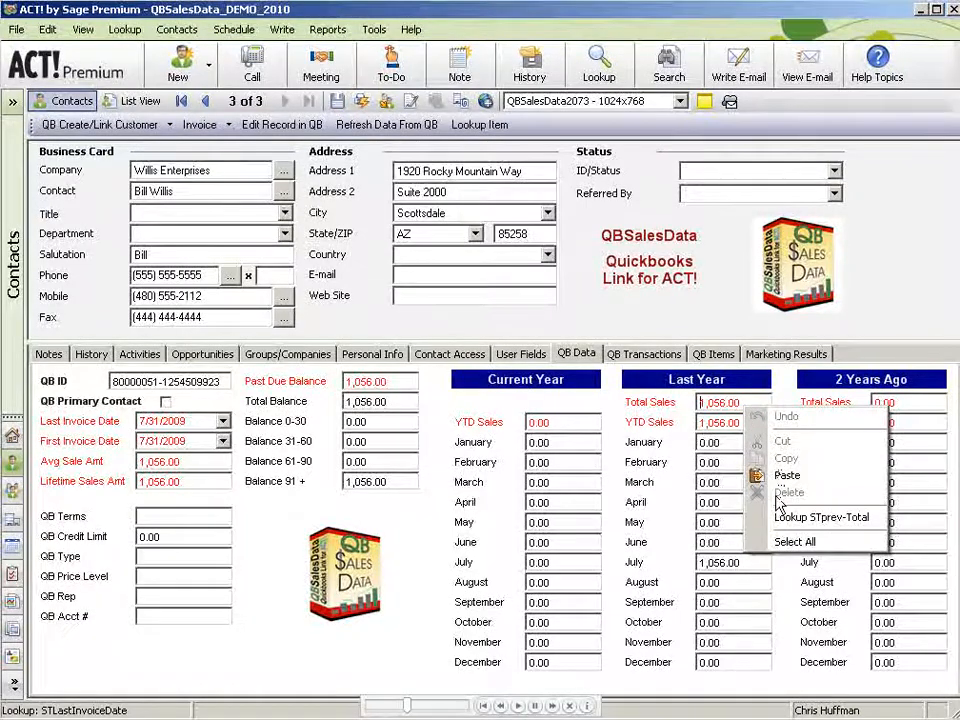
left_click(822, 516)
type("500")
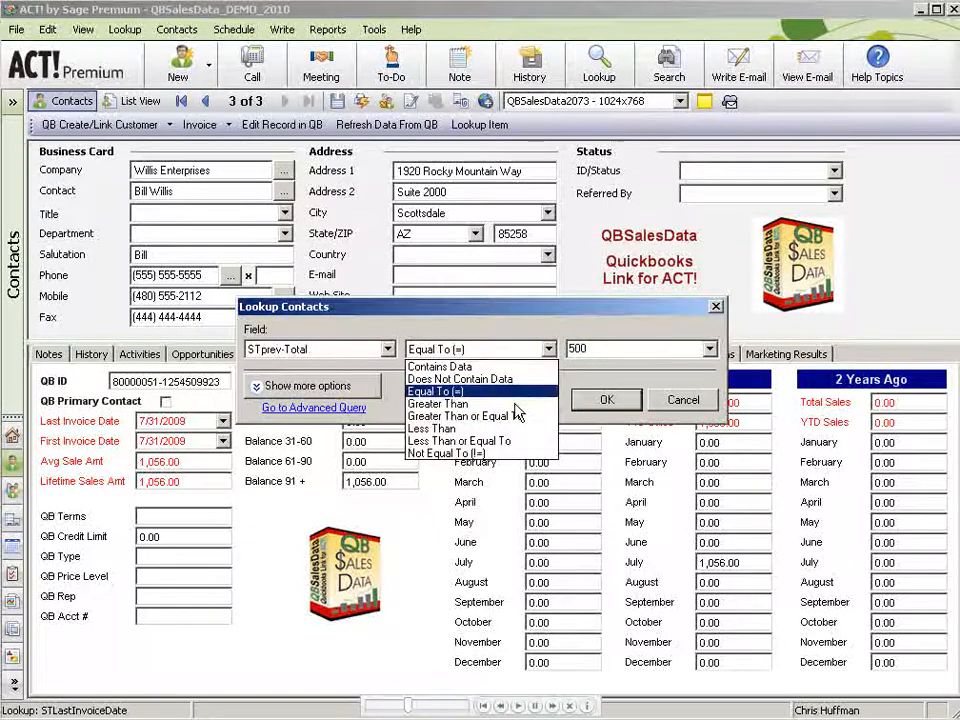
left_click(436, 404)
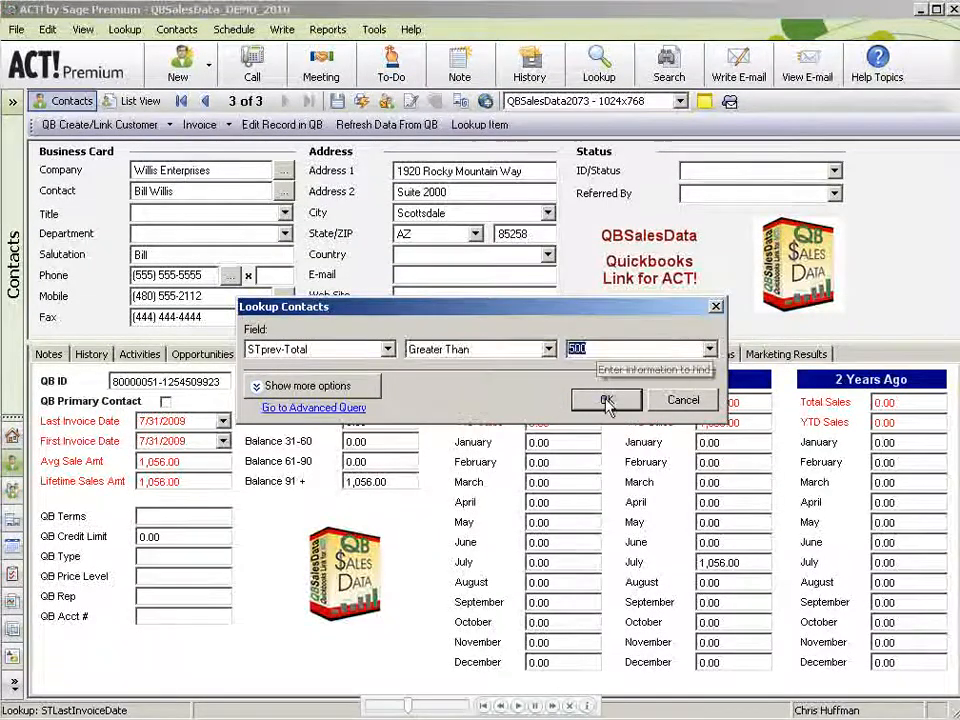
left_click(608, 400)
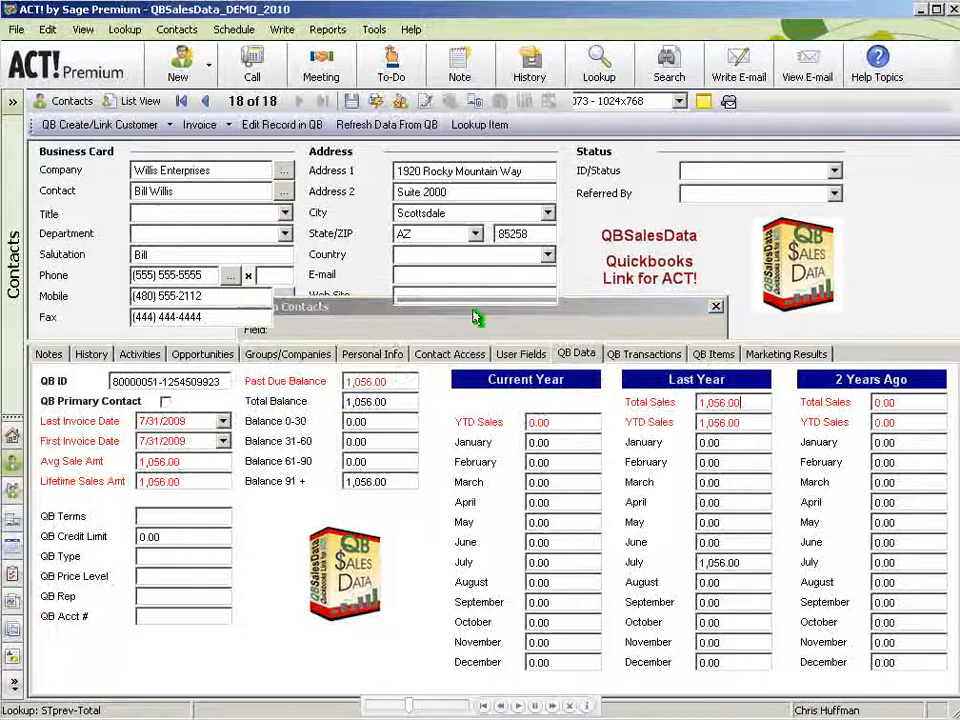
left_click(140, 100)
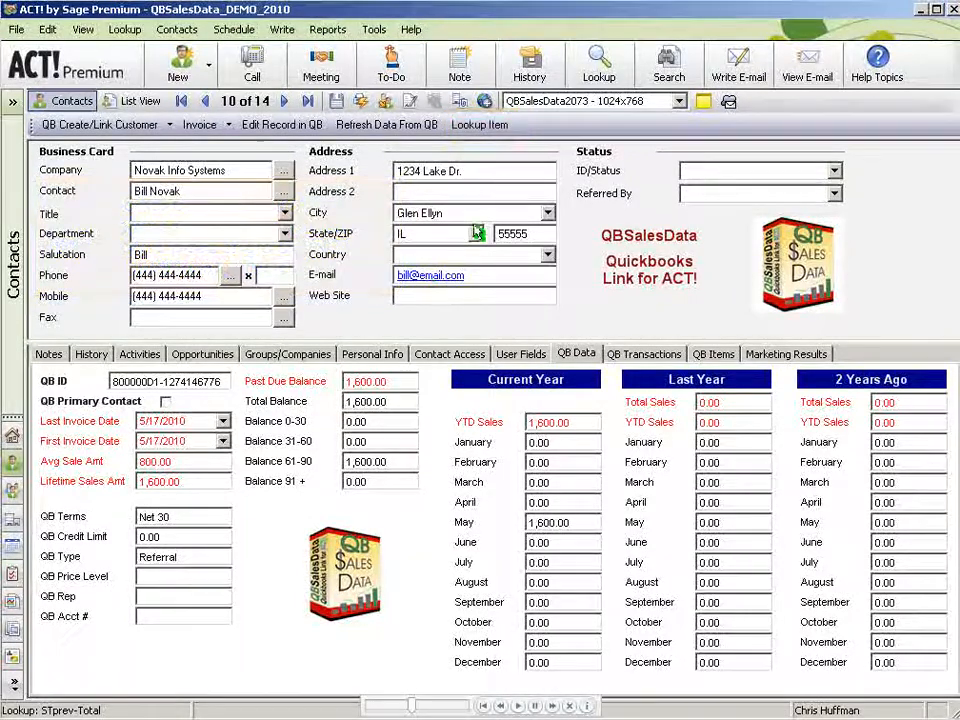
Run a Lookup Item search for contacts who bought 'laptop'.
left_click(480, 124)
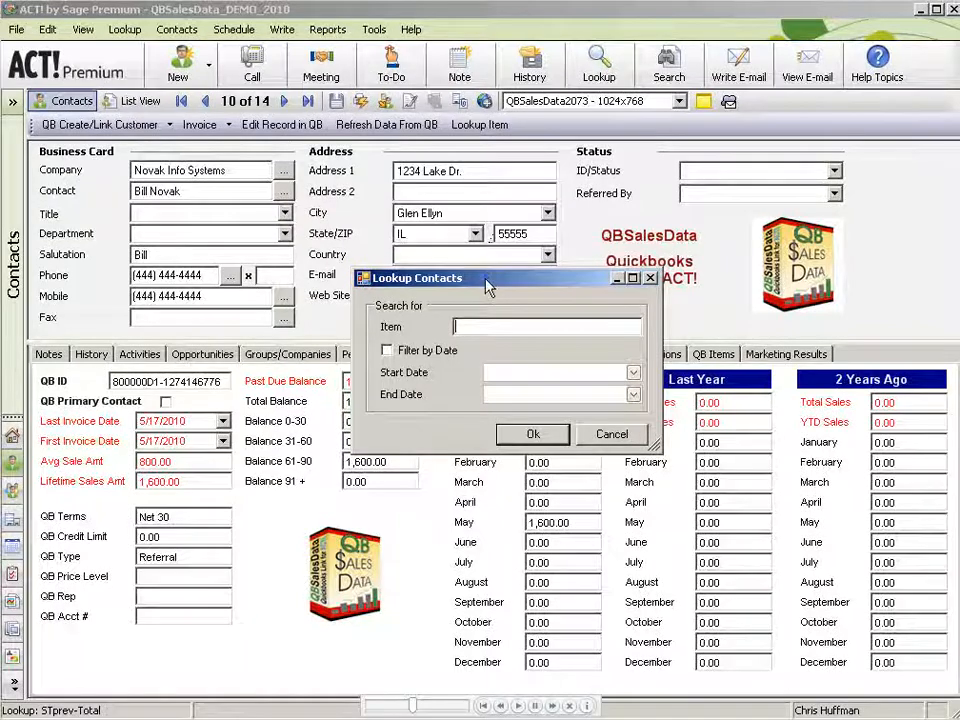
mouse_move(512, 324)
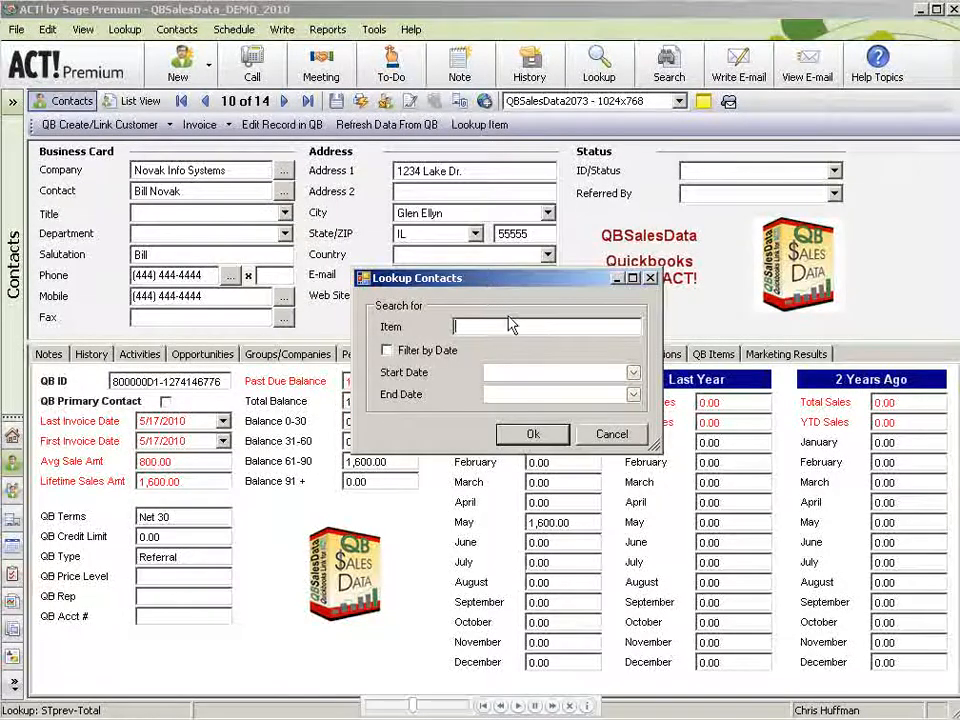
type("laptop")
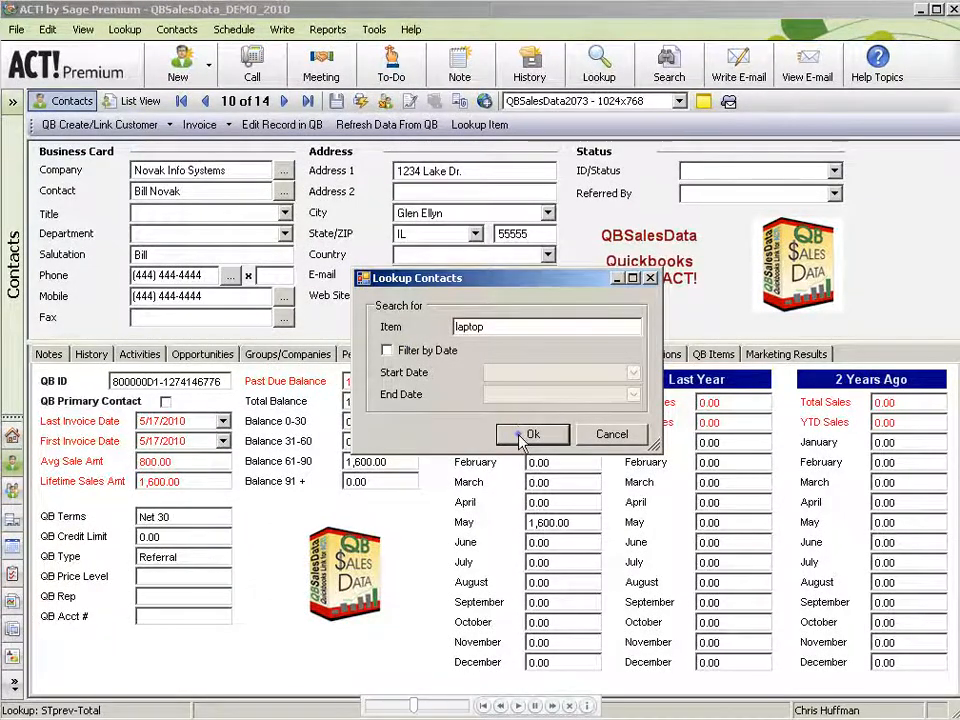
left_click(532, 434)
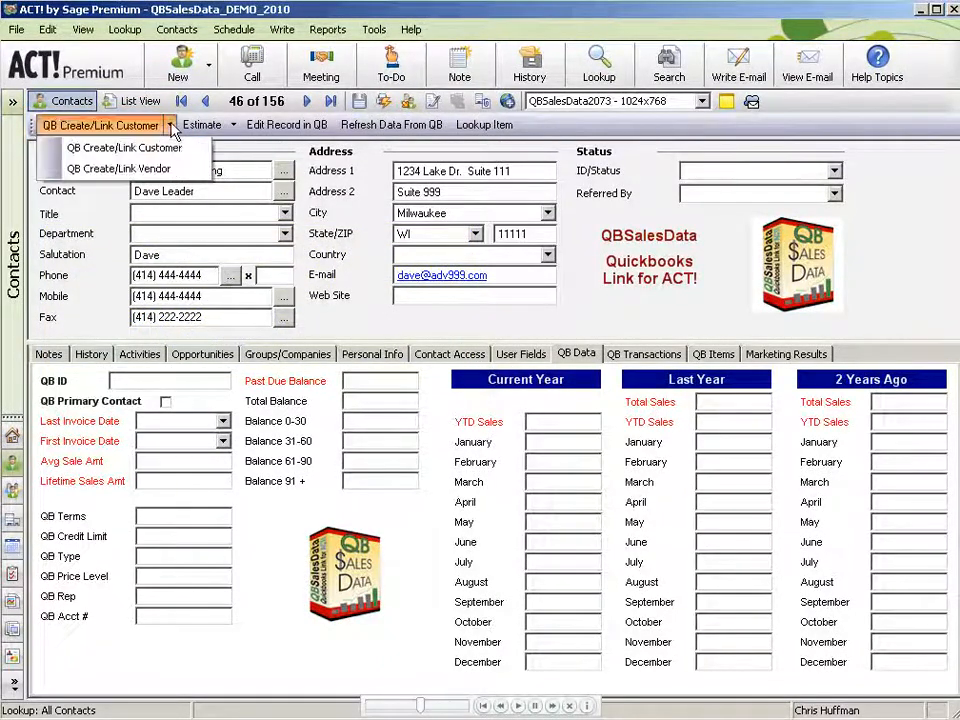
mouse_move(124, 148)
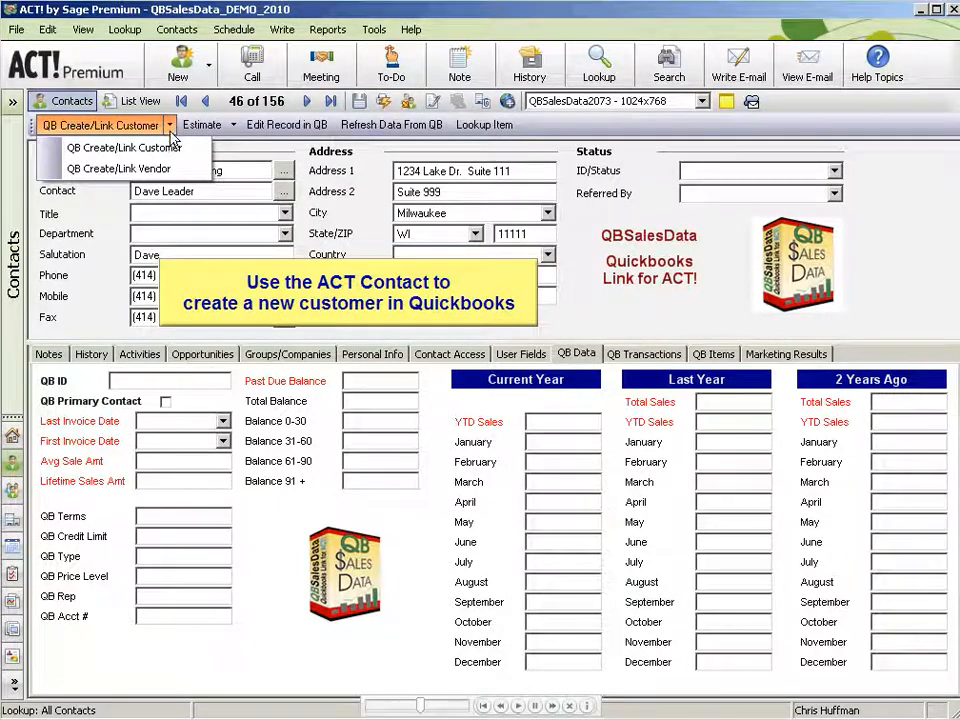
left_click(122, 148)
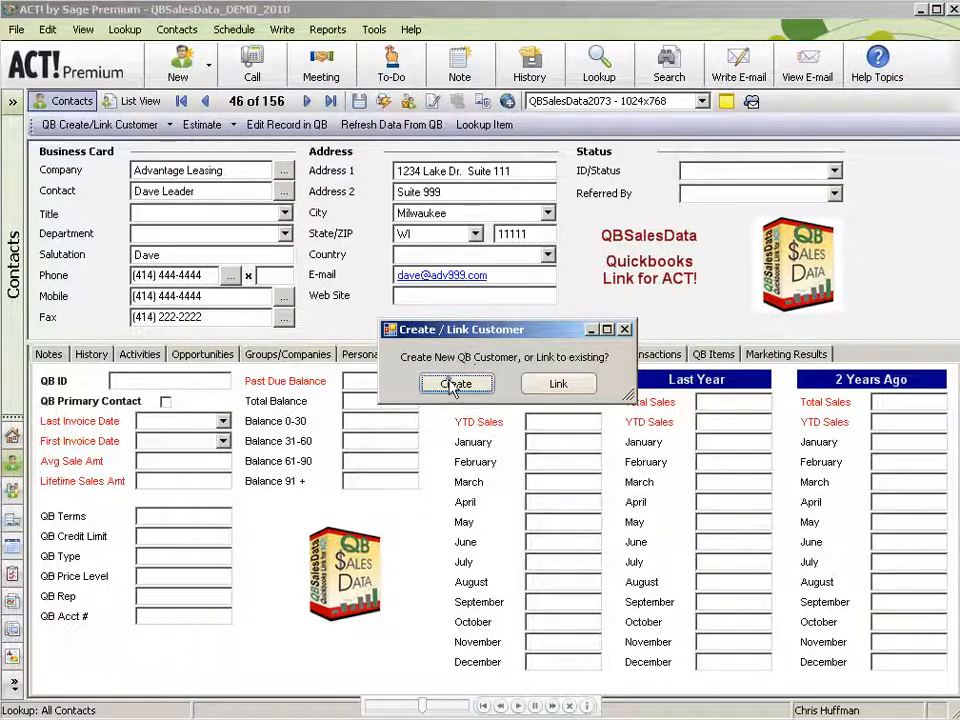
left_click(454, 384)
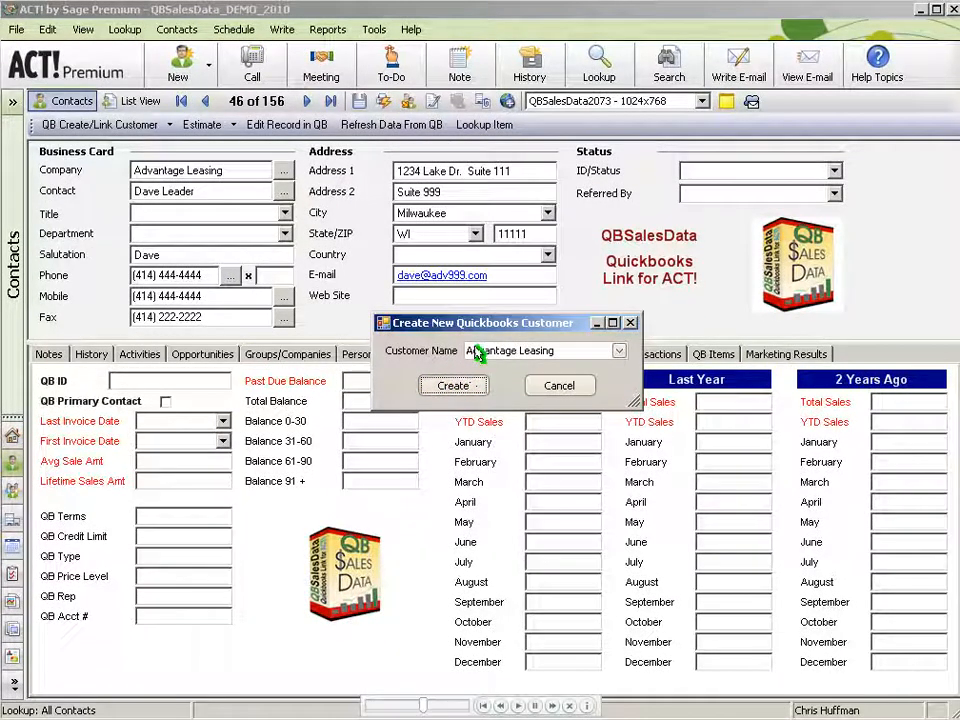
left_click(452, 384)
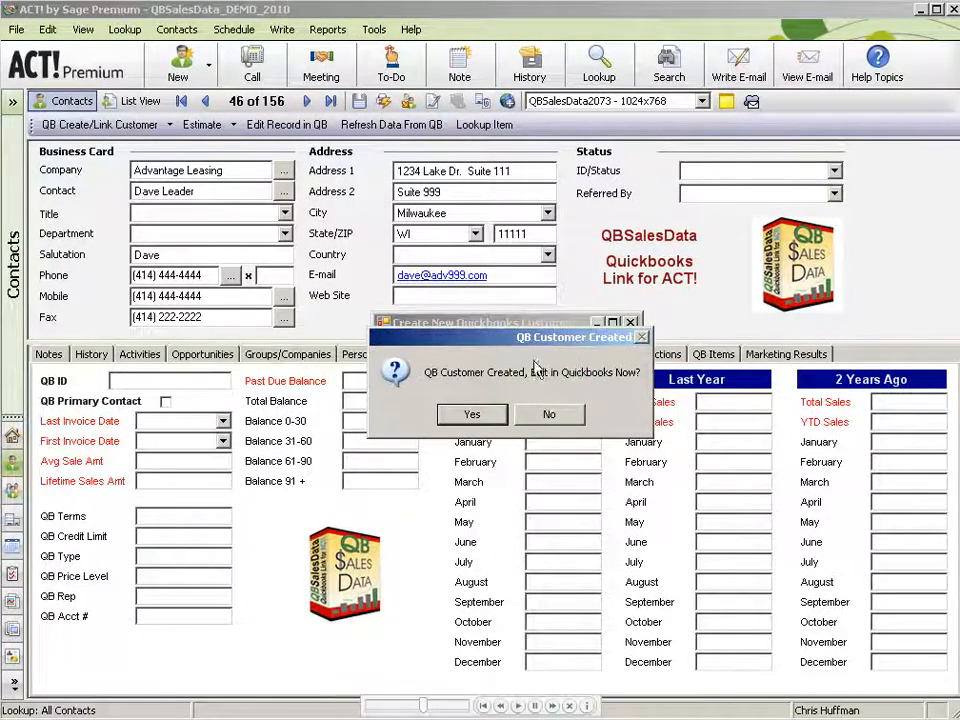
Link and review Advantage Leasing's QuickBooks customer record, then confirm with OK.
left_click(472, 414)
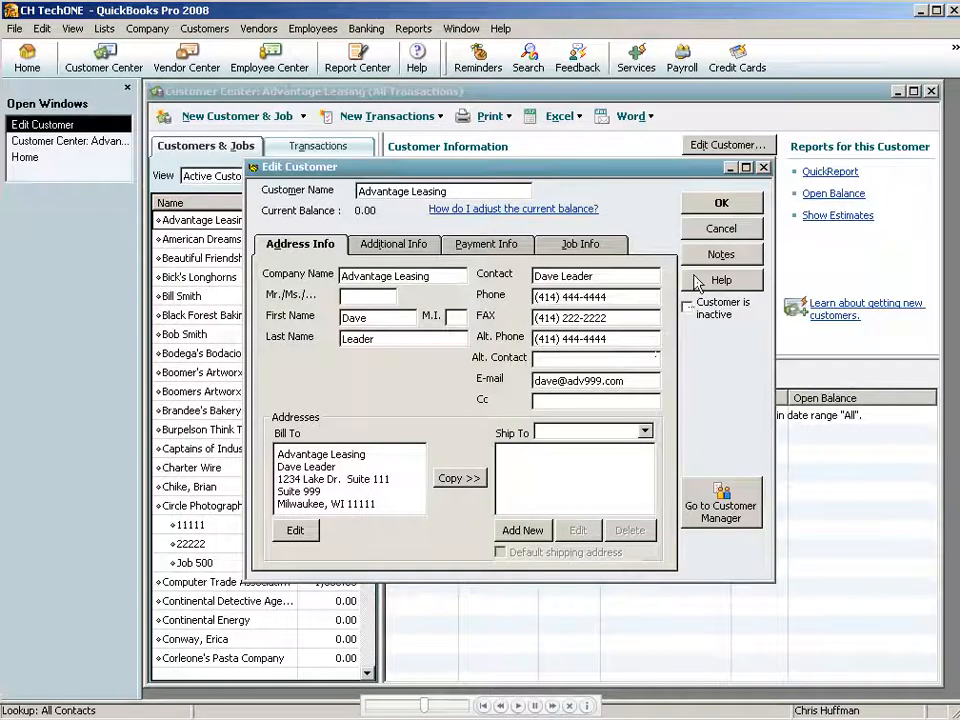
left_click(720, 200)
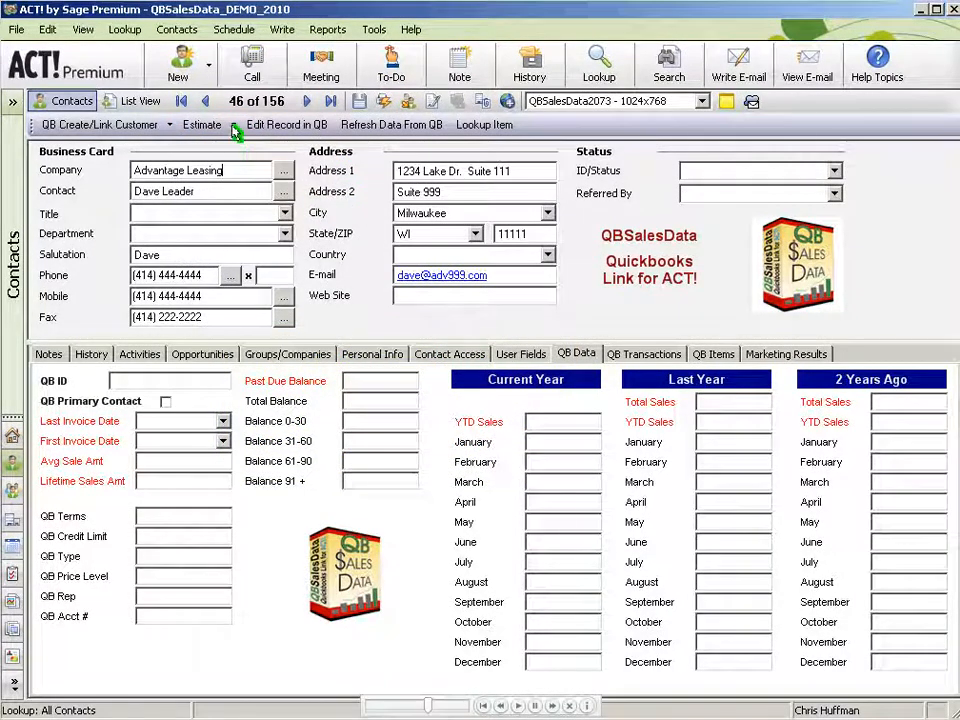
Set the QuickBooks transaction type to Invoice on the QB toolbar.
left_click(230, 124)
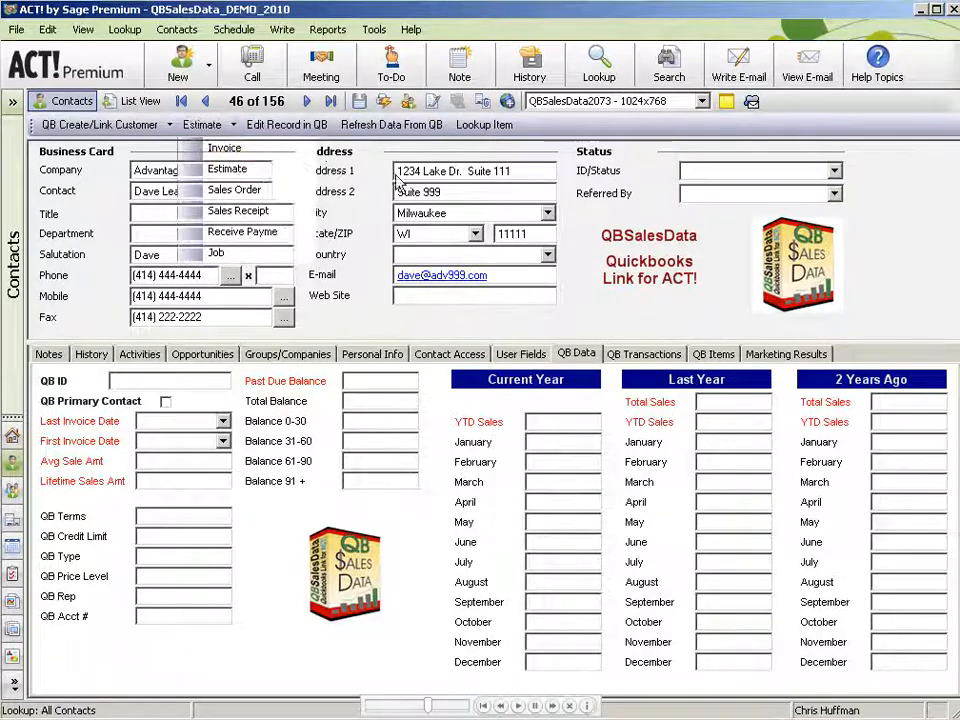
left_click(224, 148)
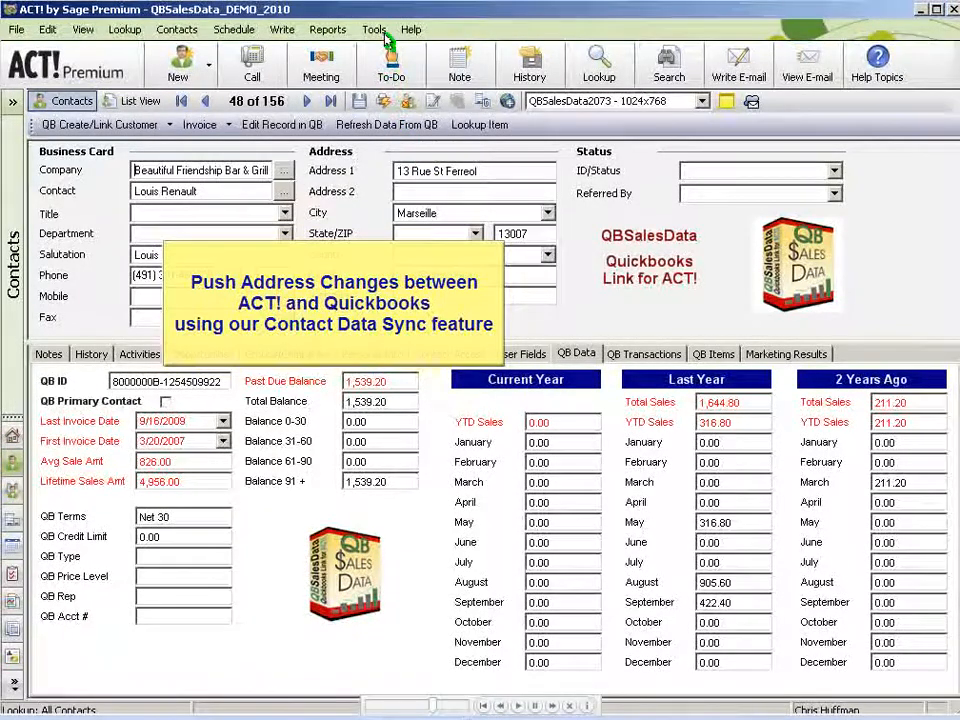
Sync contact data from ACT! to QuickBooks via the QBSalesData import window.
left_click(372, 30)
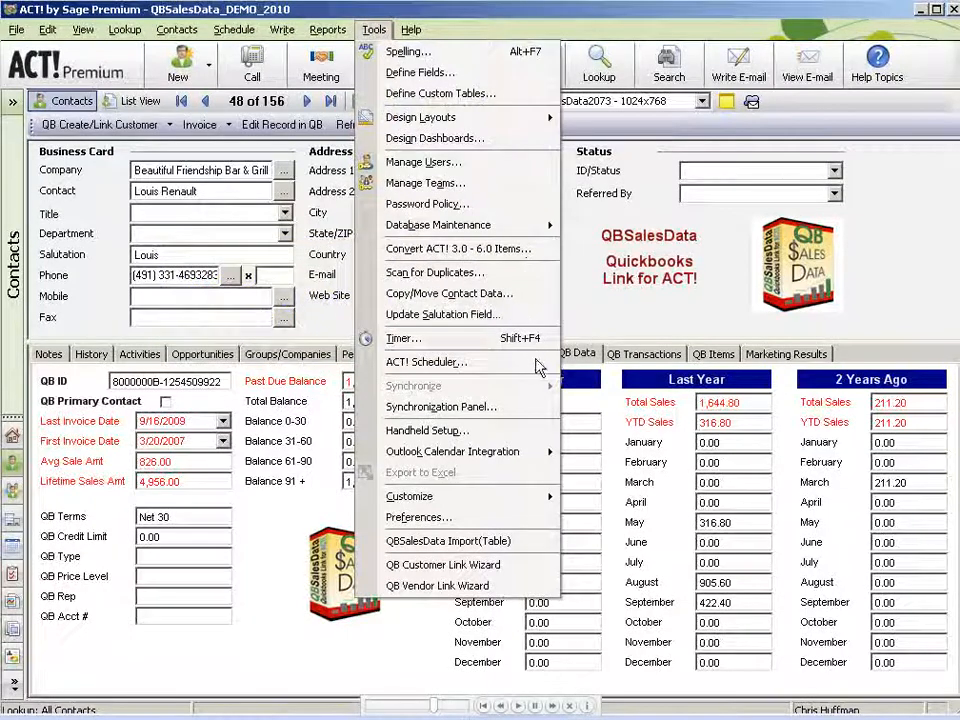
left_click(448, 540)
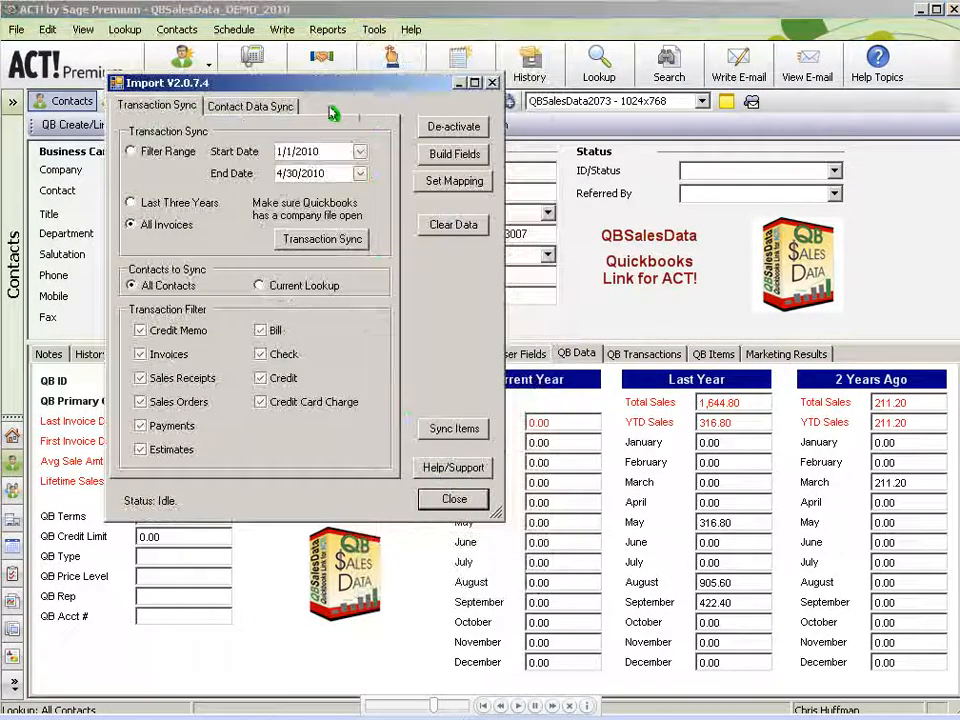
left_click(250, 104)
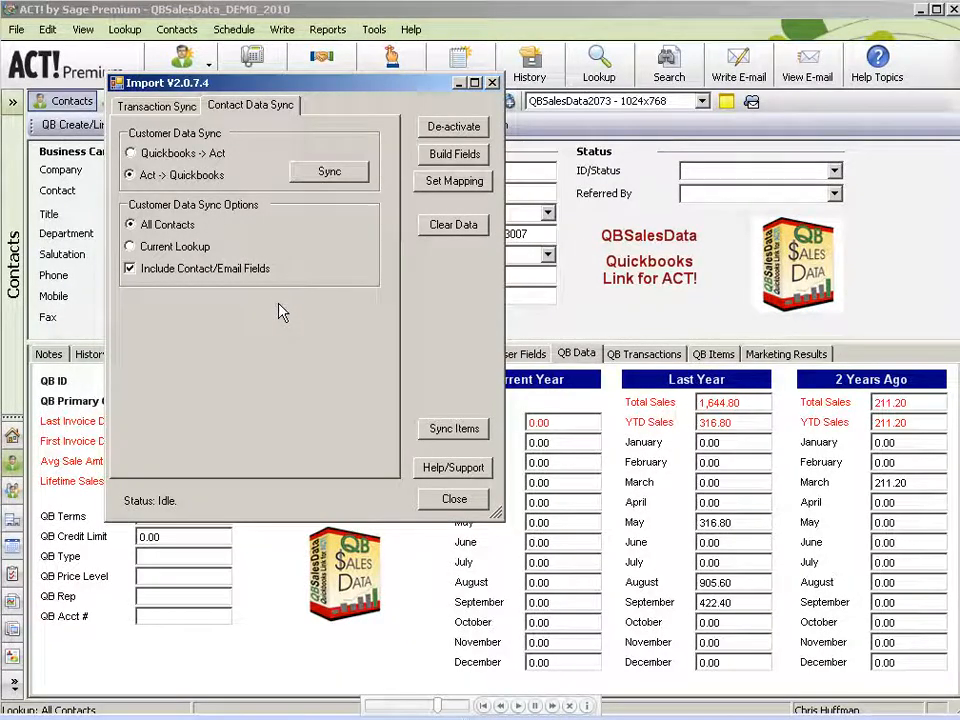
left_click(452, 498)
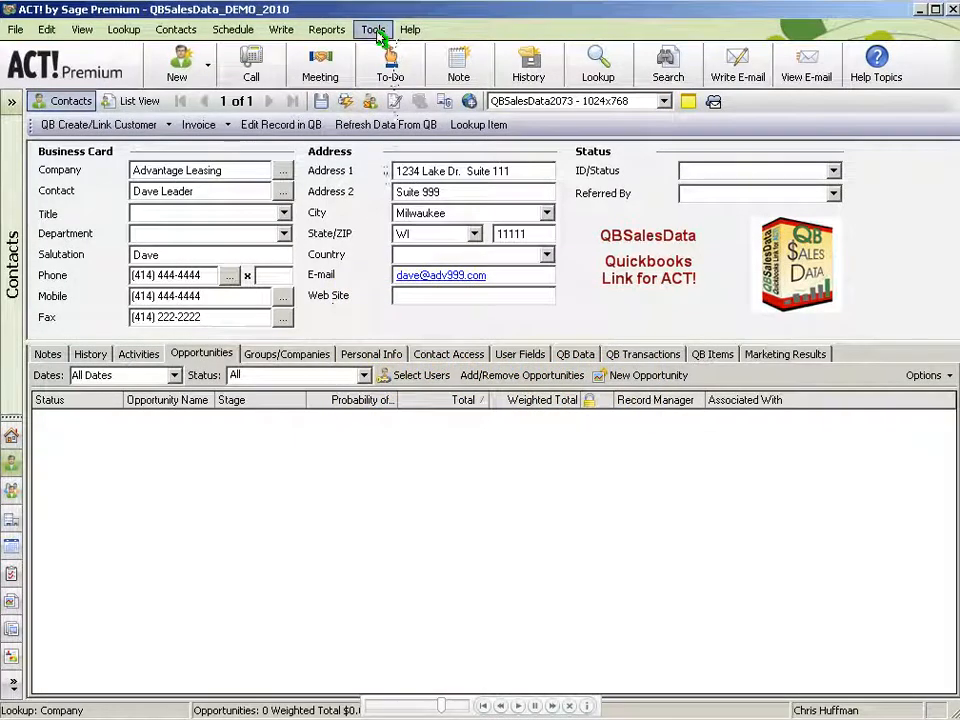
Reopen the QBSalesData import window to review Sync Items, then close it.
left_click(372, 30)
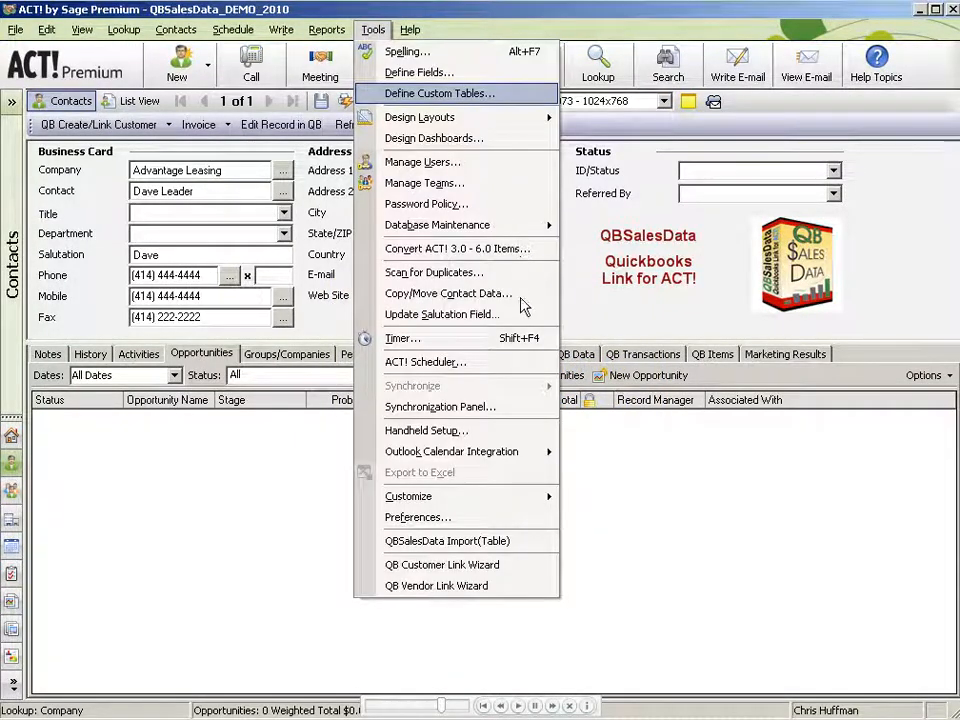
left_click(448, 540)
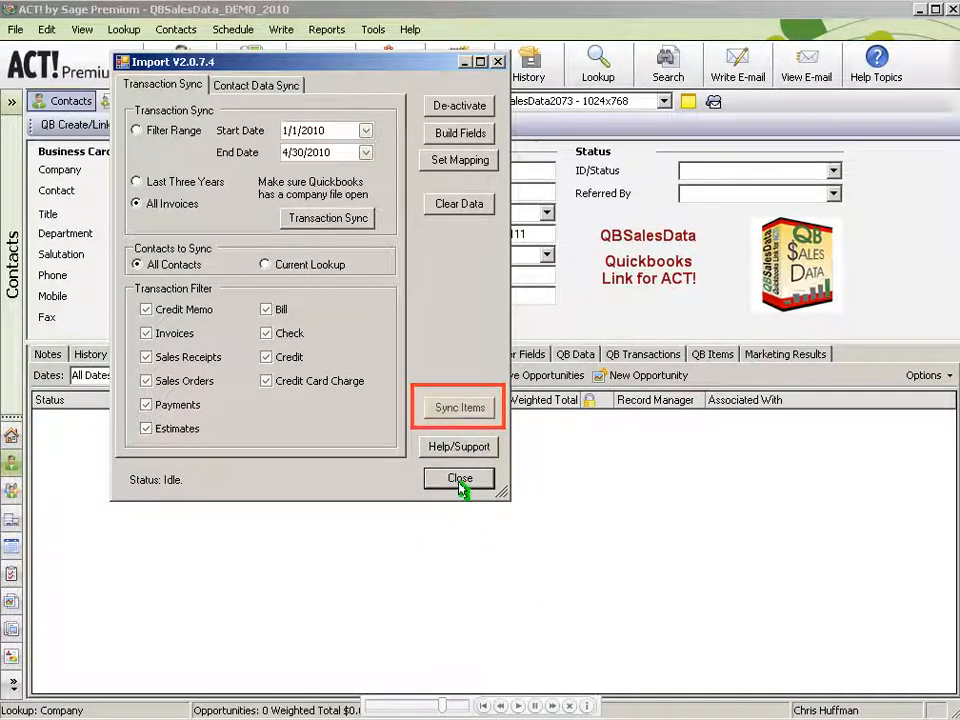
left_click(460, 478)
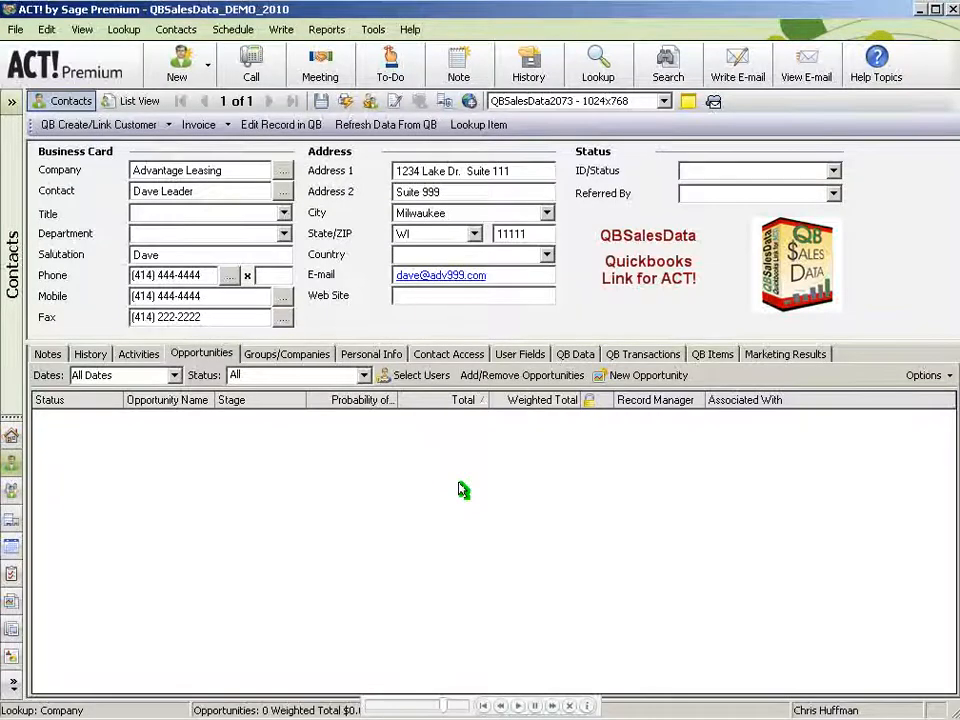
mouse_move(370, 354)
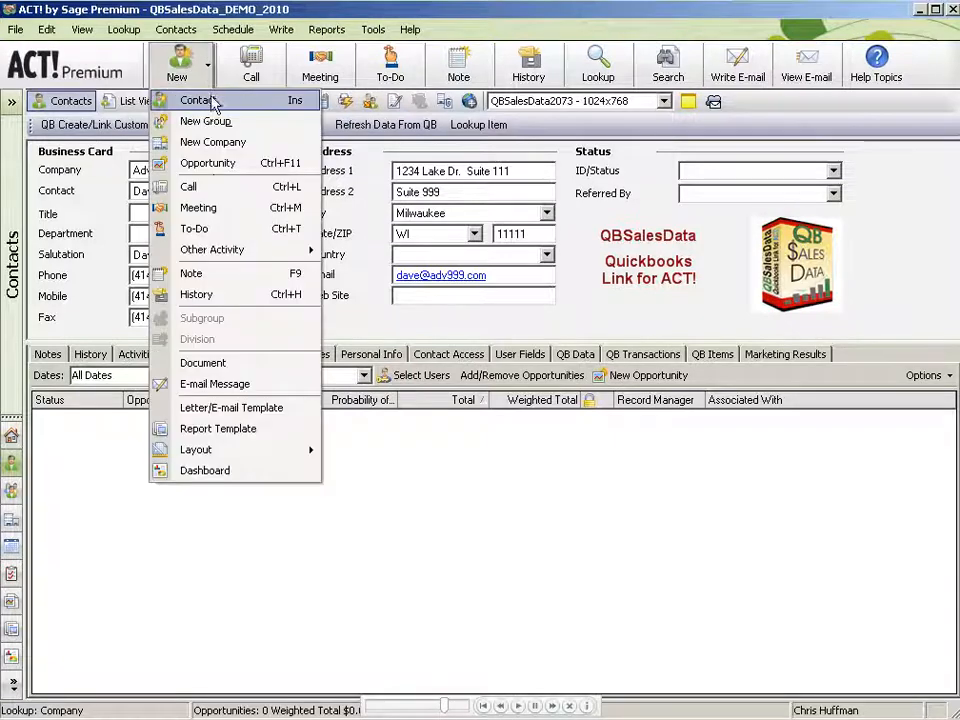
left_click(208, 162)
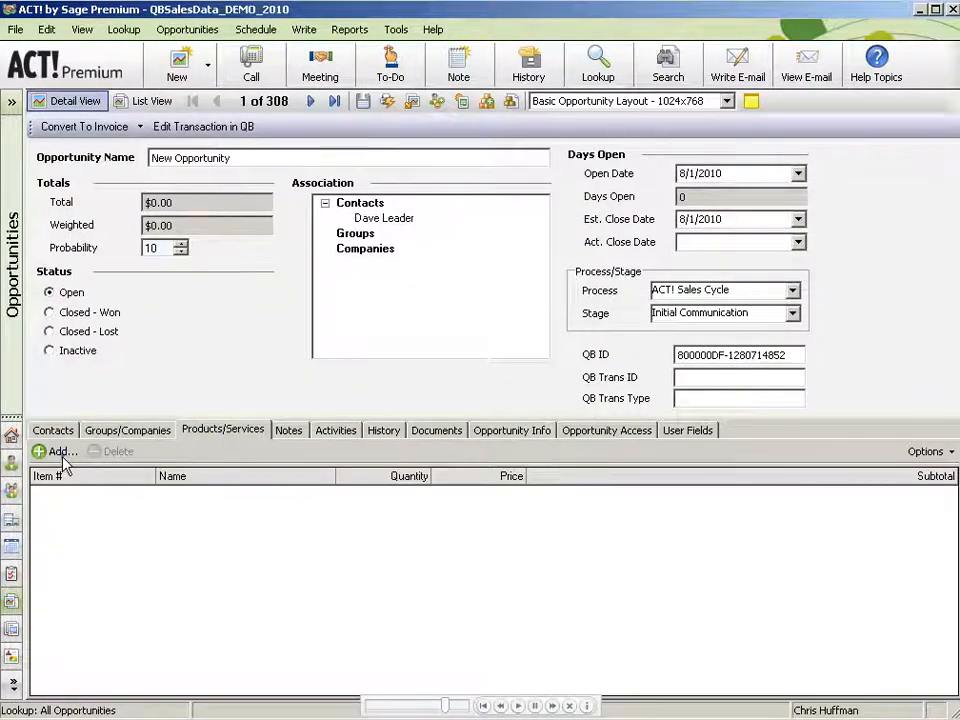
left_click(56, 452)
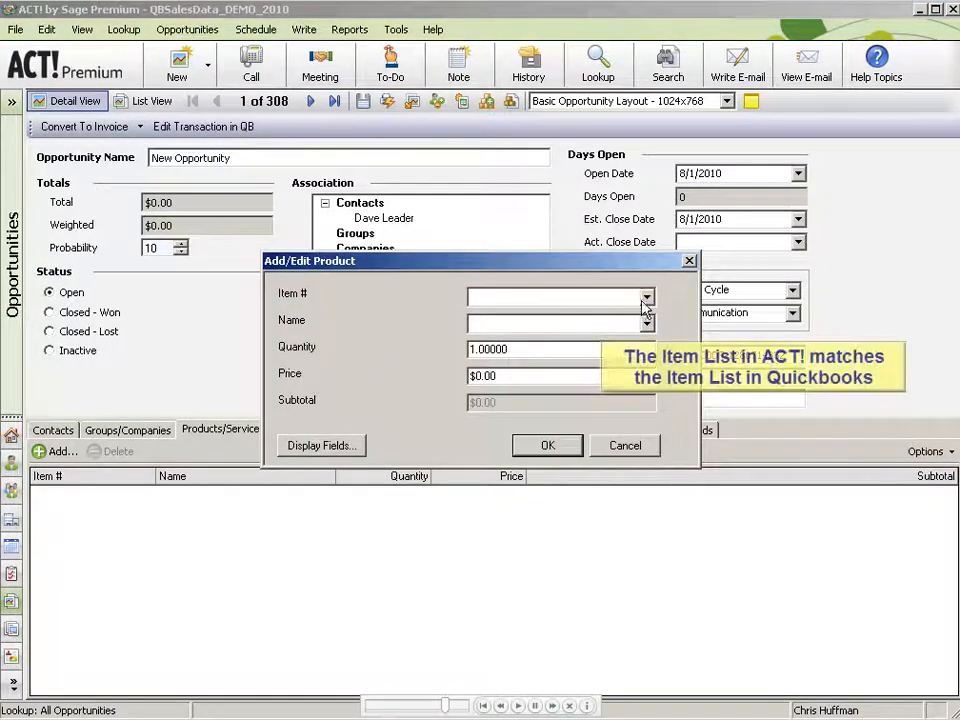
left_click(646, 296)
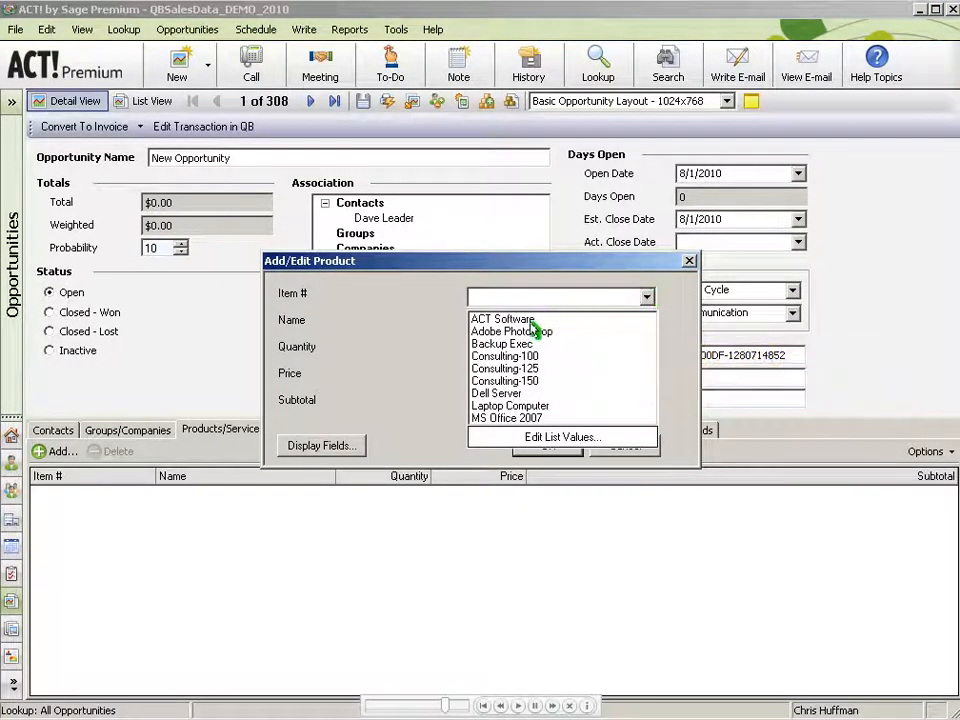
left_click(496, 392)
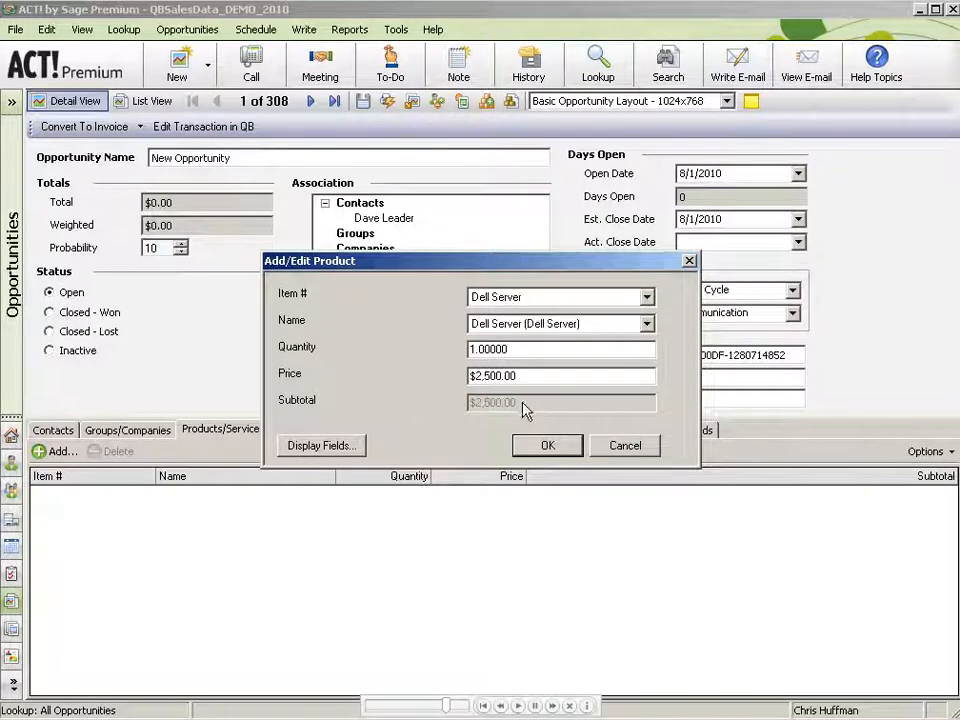
left_click(548, 444)
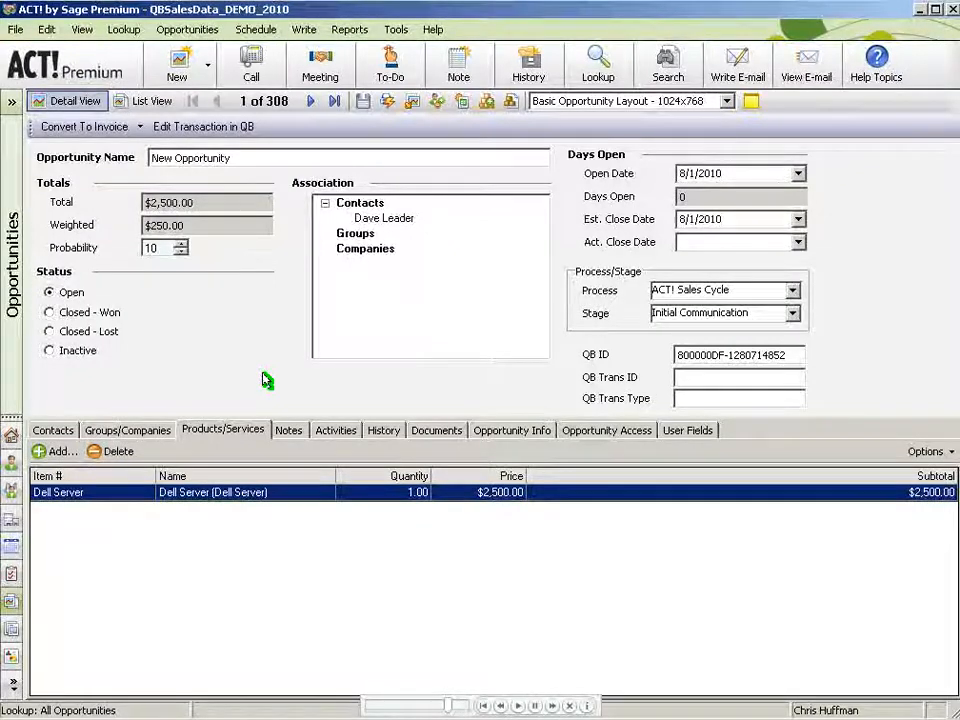
mouse_move(128, 198)
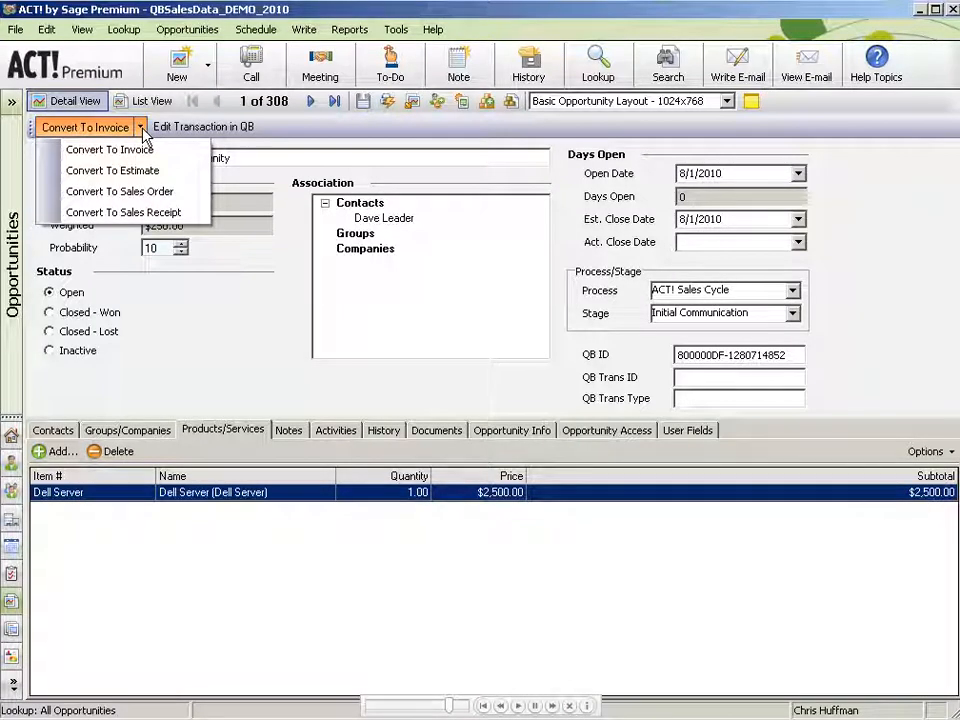
mouse_move(178, 156)
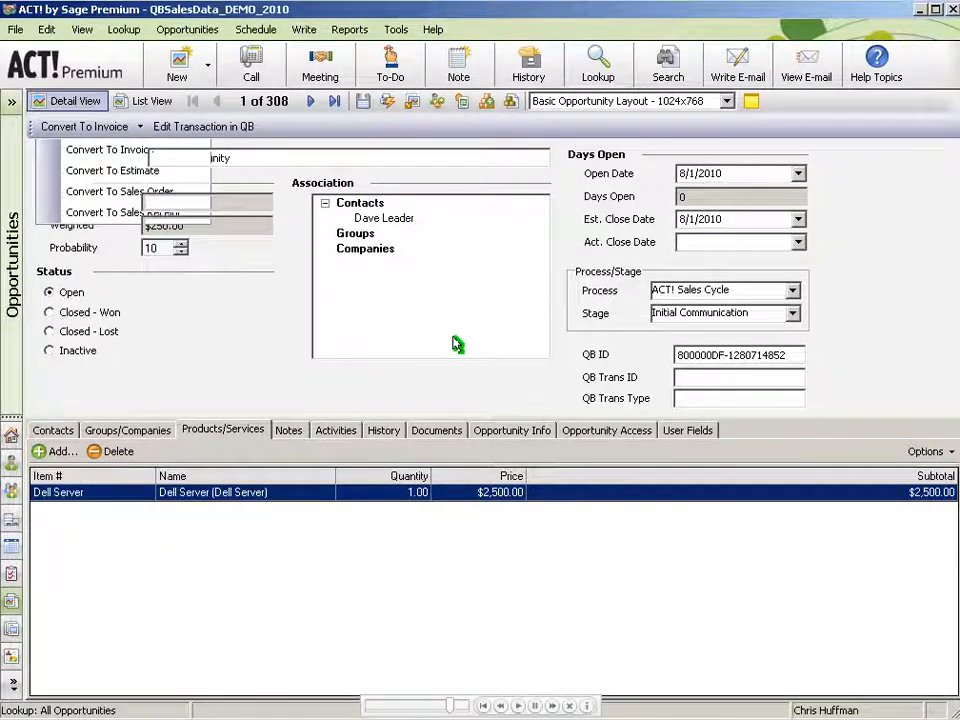
Convert the opportunity into a QuickBooks invoice for Advantage Leasing.
left_click(108, 148)
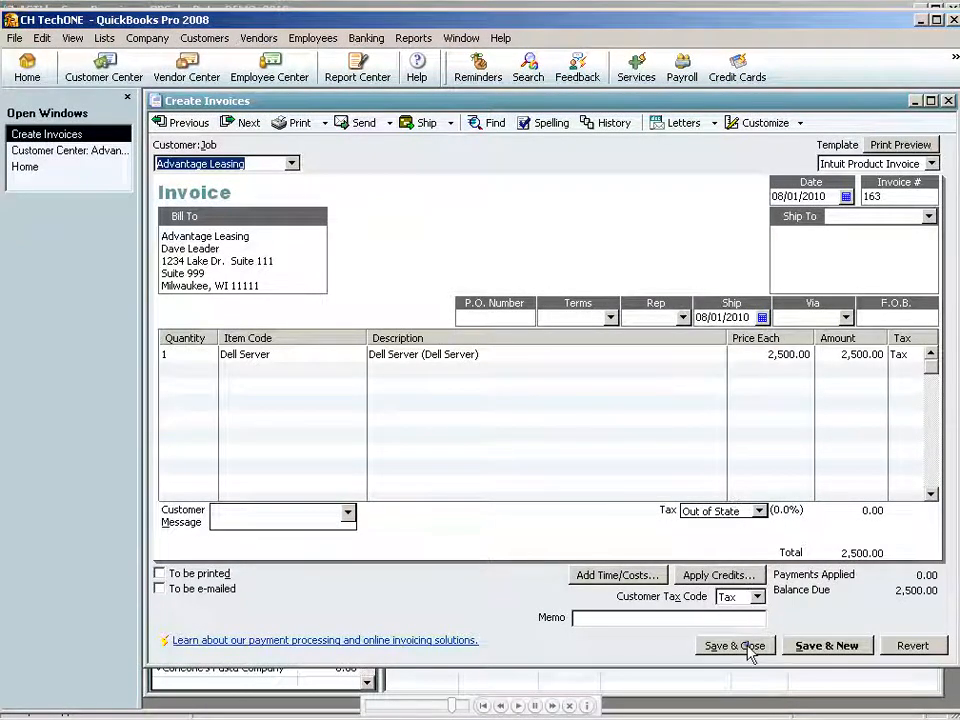
Save and close the Dell Server invoice for Advantage Leasing in QuickBooks.
left_click(734, 644)
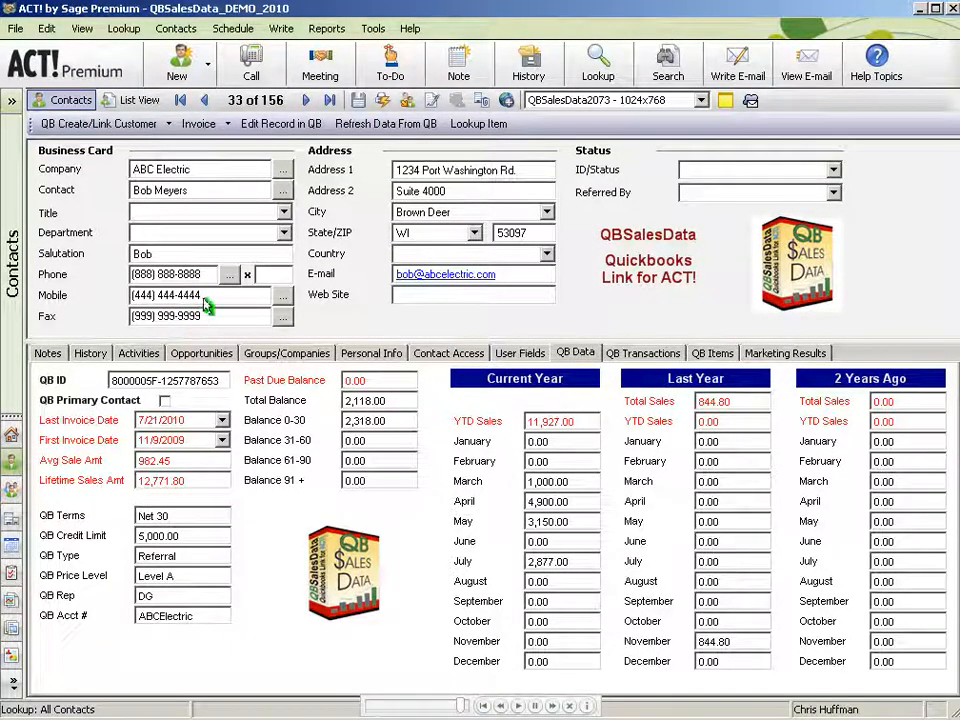
Bring up the opportunity listing ACT Software and Adobe Photoshop totalling $559.
left_click(200, 124)
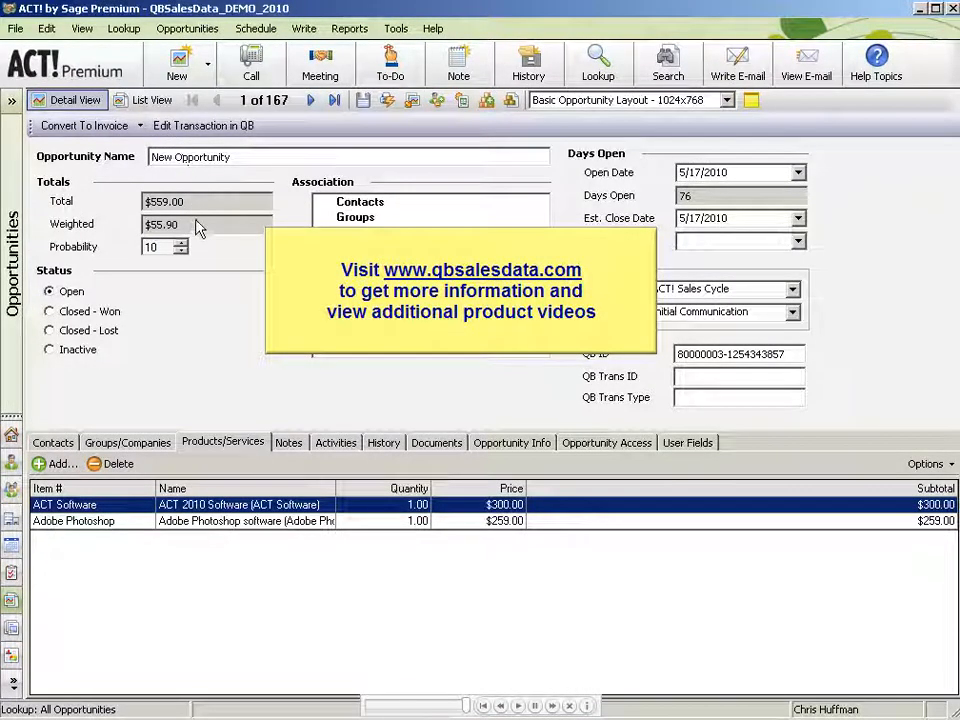
mouse_move(204, 336)
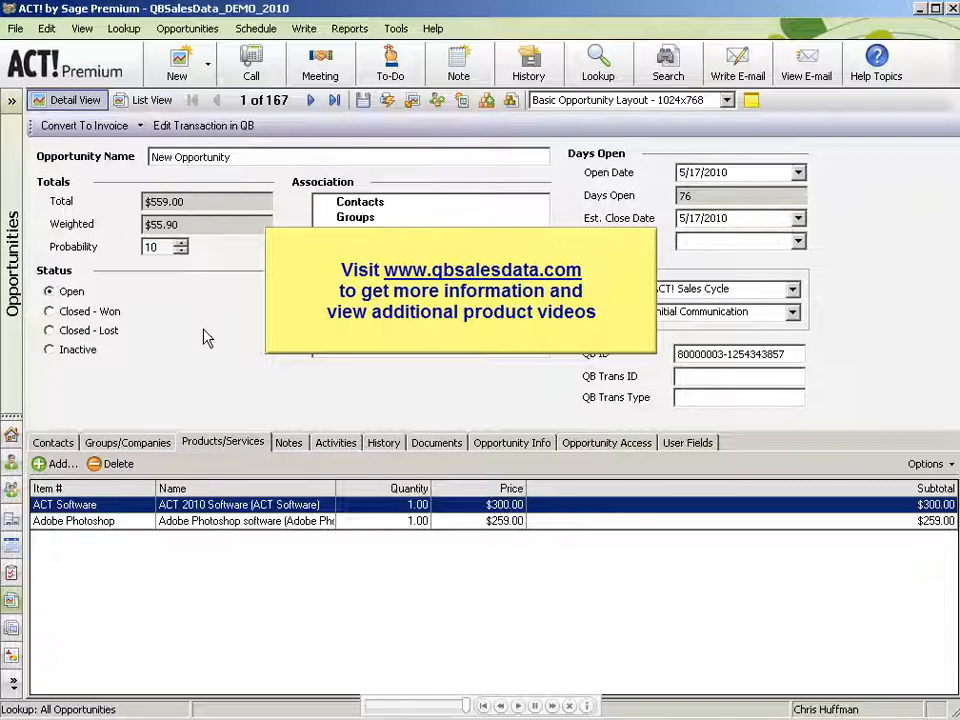